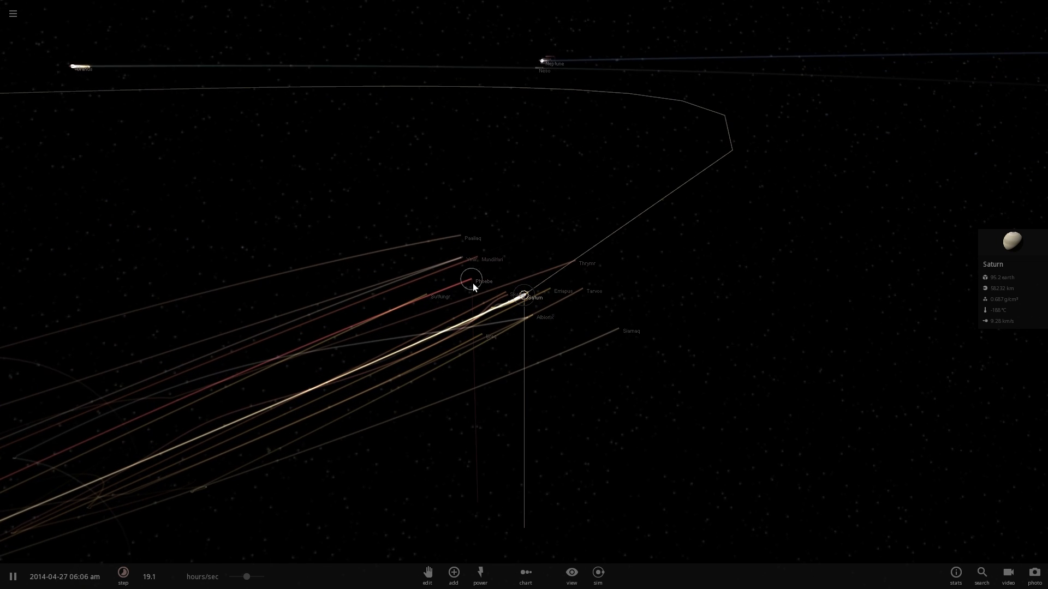
Step: Select Phoebe, view the Chart panel, then start a fresh empty Milky Way simulation
{"action": "left_click", "coordinate": [463, 294]}
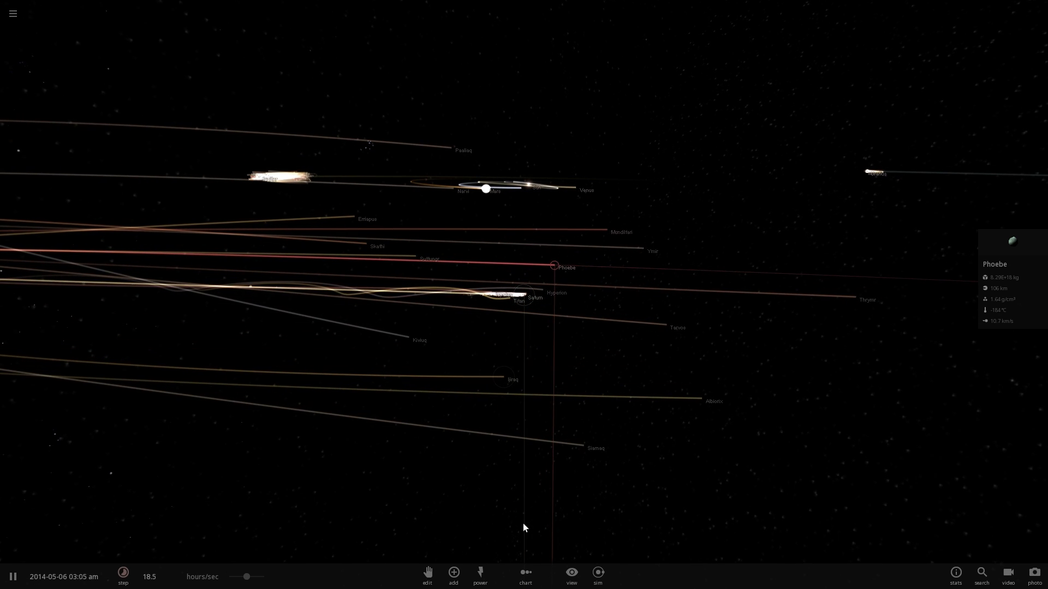
{"action": "left_click", "coordinate": [526, 576]}
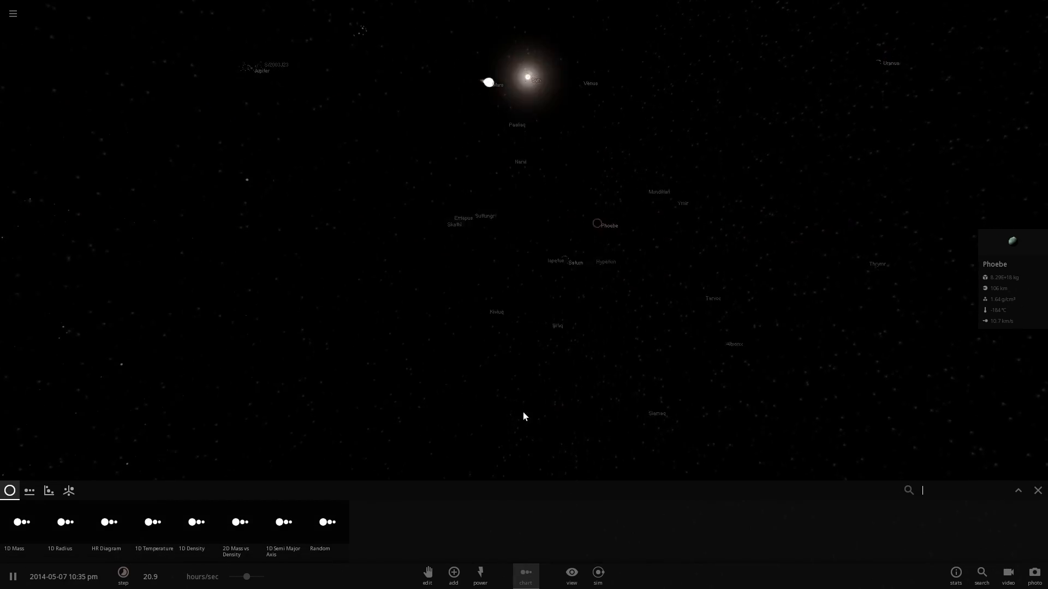
{"action": "left_click", "coordinate": [282, 522]}
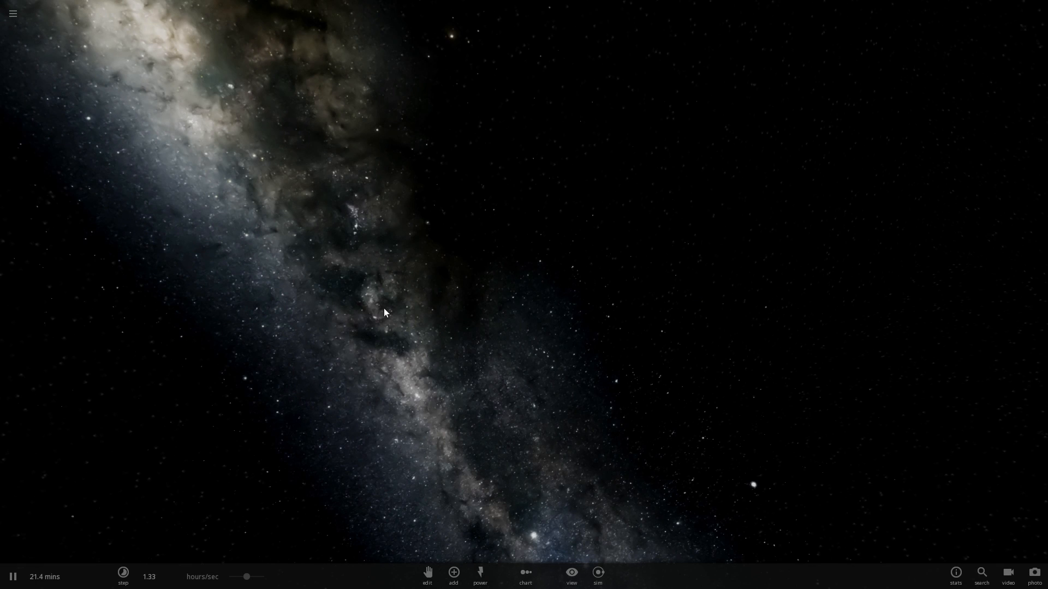
Step: Add Jupiter to the starfield and give it its moons via Add Moons to Planet
{"action": "left_click", "coordinate": [453, 588]}
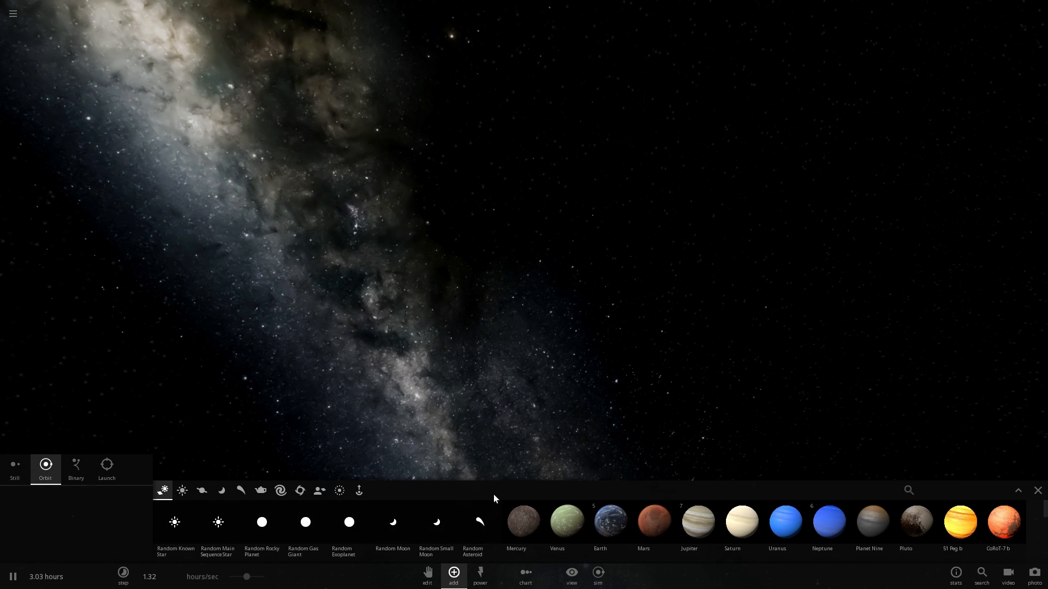
{"action": "mouse_move", "coordinate": [698, 531]}
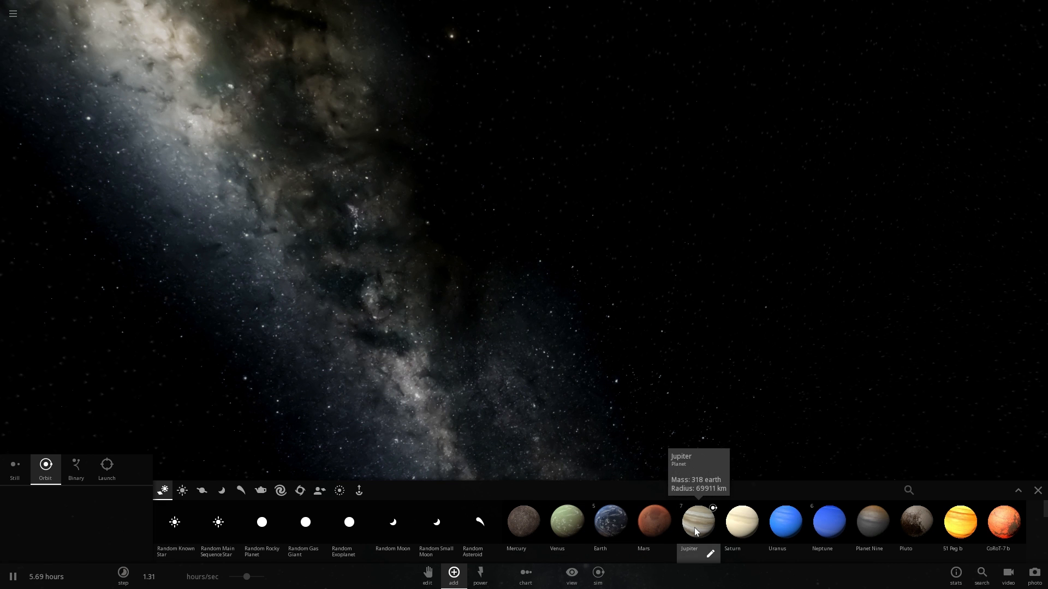
{"action": "left_click", "coordinate": [699, 522]}
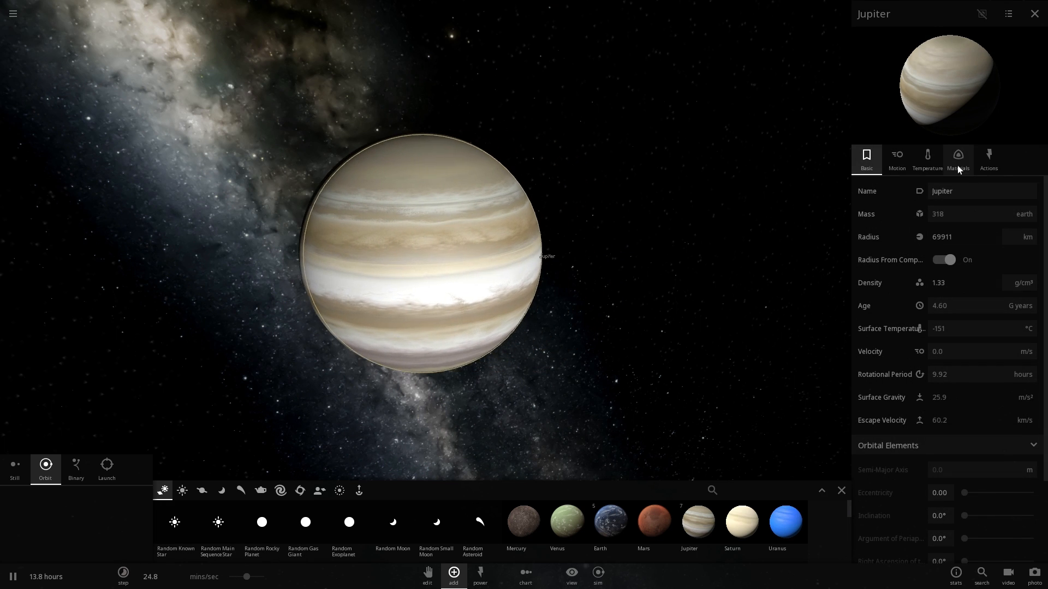
{"action": "left_click", "coordinate": [989, 158]}
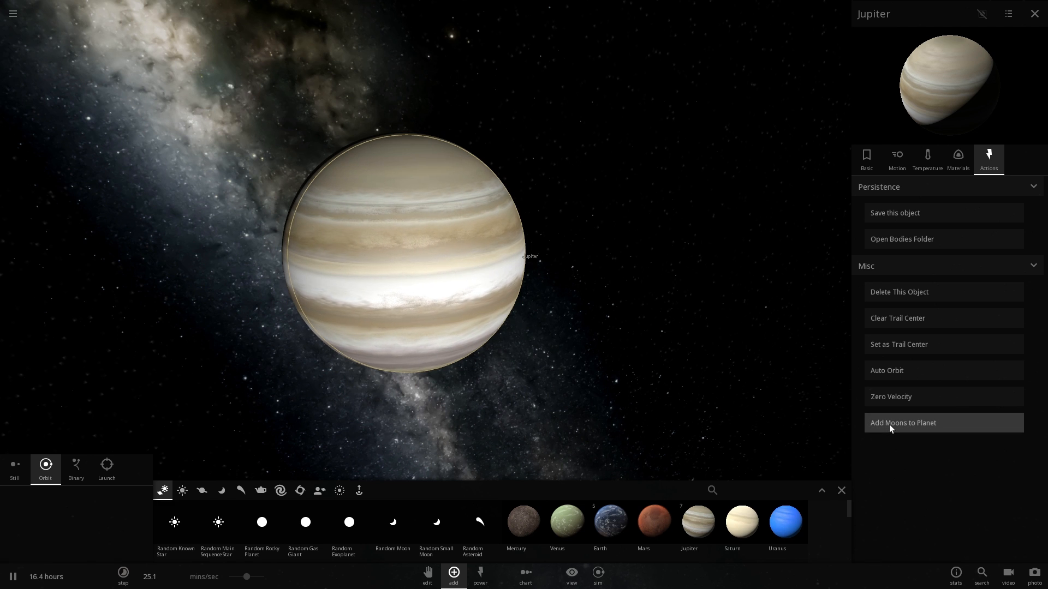
{"action": "left_click", "coordinate": [904, 423]}
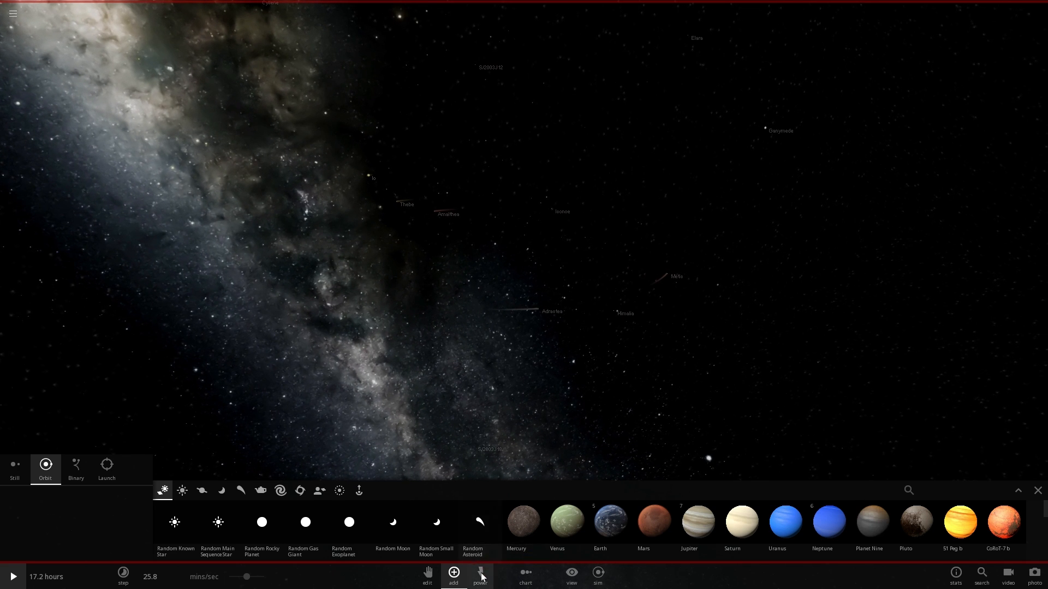
Step: Shrink the system twice from Sim Actions so Jupiter's moons orbit closer
{"action": "left_click", "coordinate": [480, 576]}
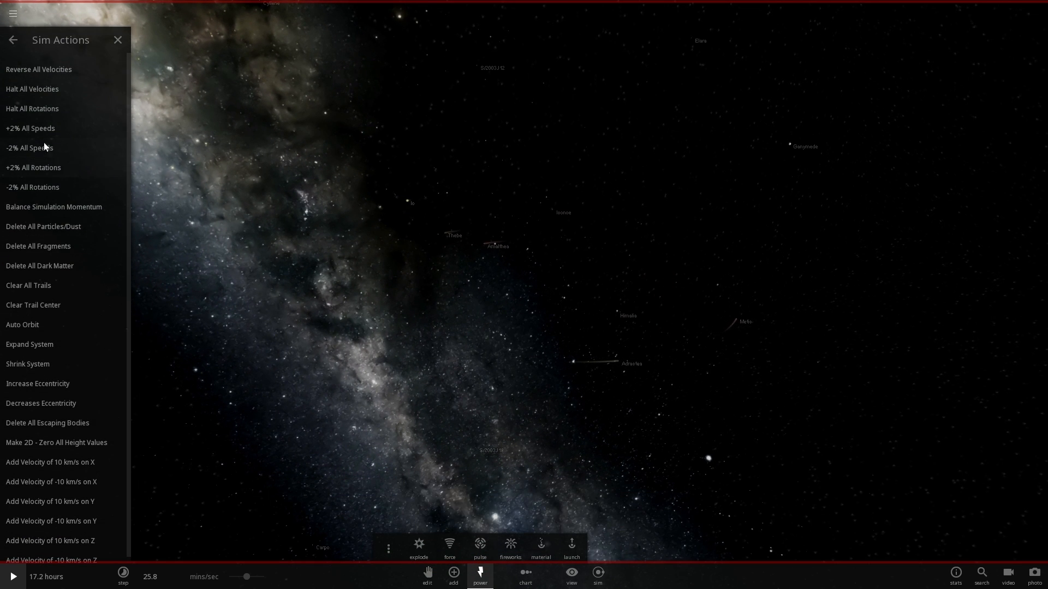
{"action": "left_click", "coordinate": [9, 576]}
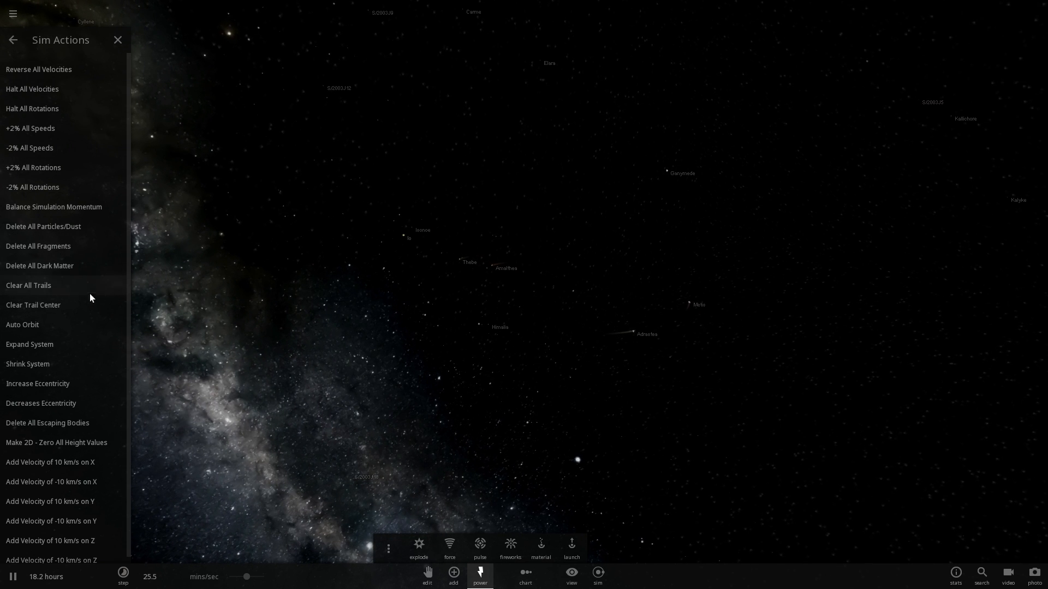
{"action": "mouse_move", "coordinate": [46, 370]}
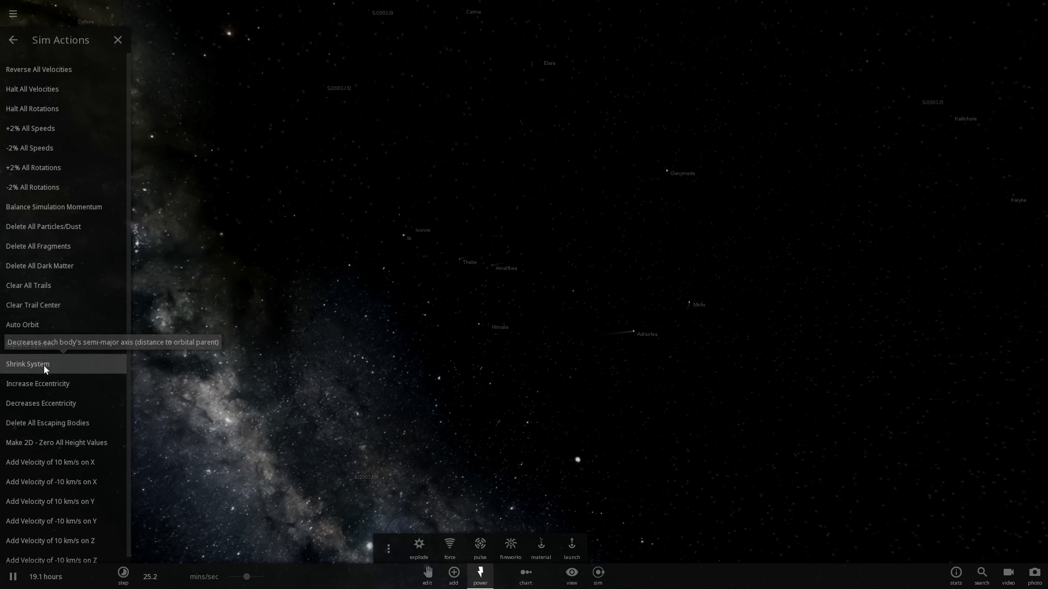
{"action": "left_click", "coordinate": [28, 364]}
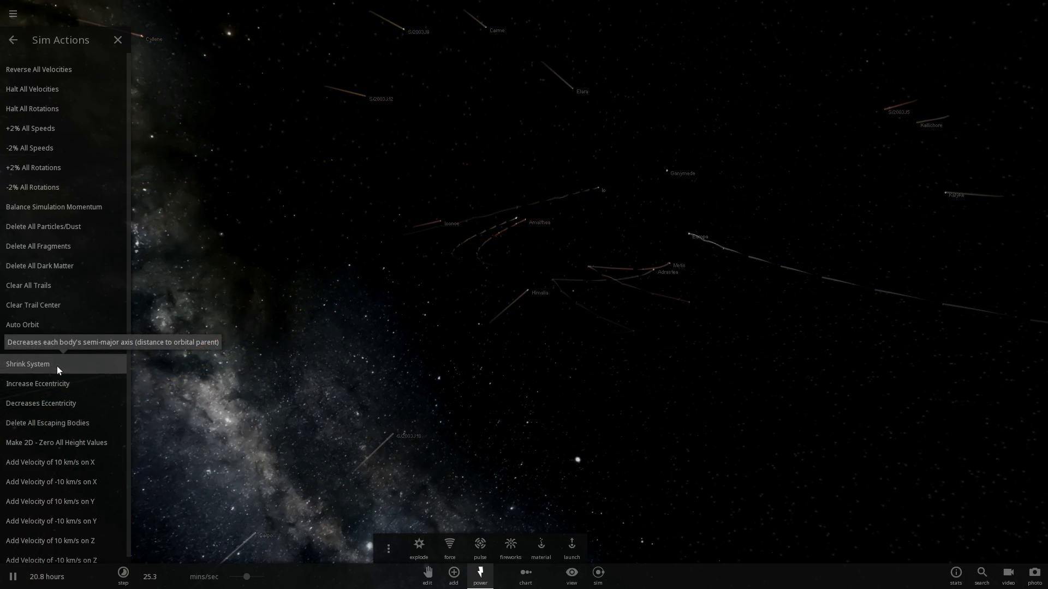
{"action": "left_click", "coordinate": [27, 365]}
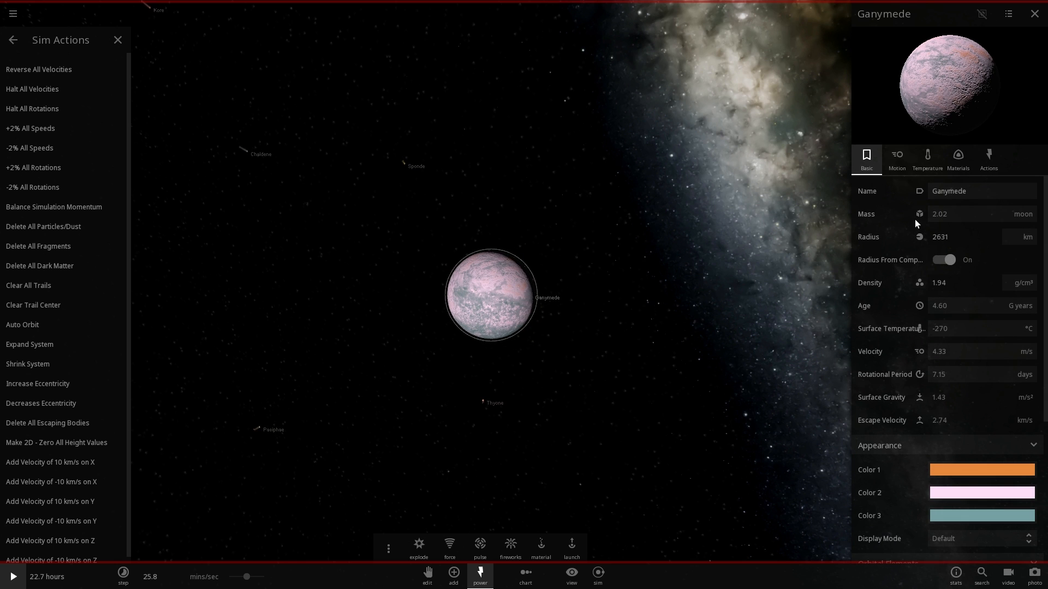
Step: Select Ganymede and let the moons crash into it until it reaches 5.35 moon masses
{"action": "left_click", "coordinate": [919, 214]}
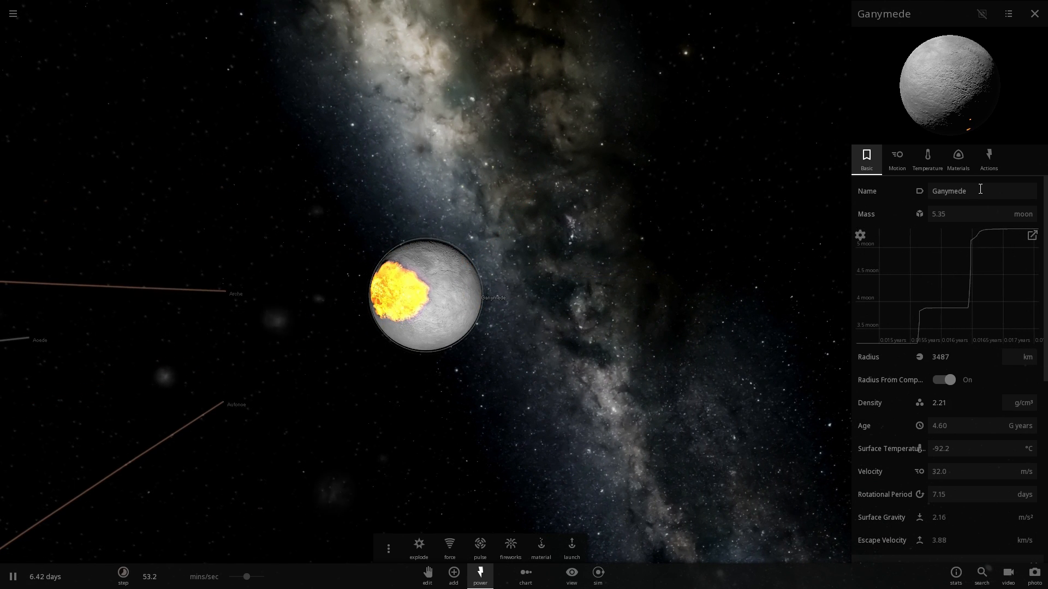
Step: Rename the enlarged Ganymede to 'Moons of Solar System' in its Basic properties
{"action": "type", "text": "moo"}
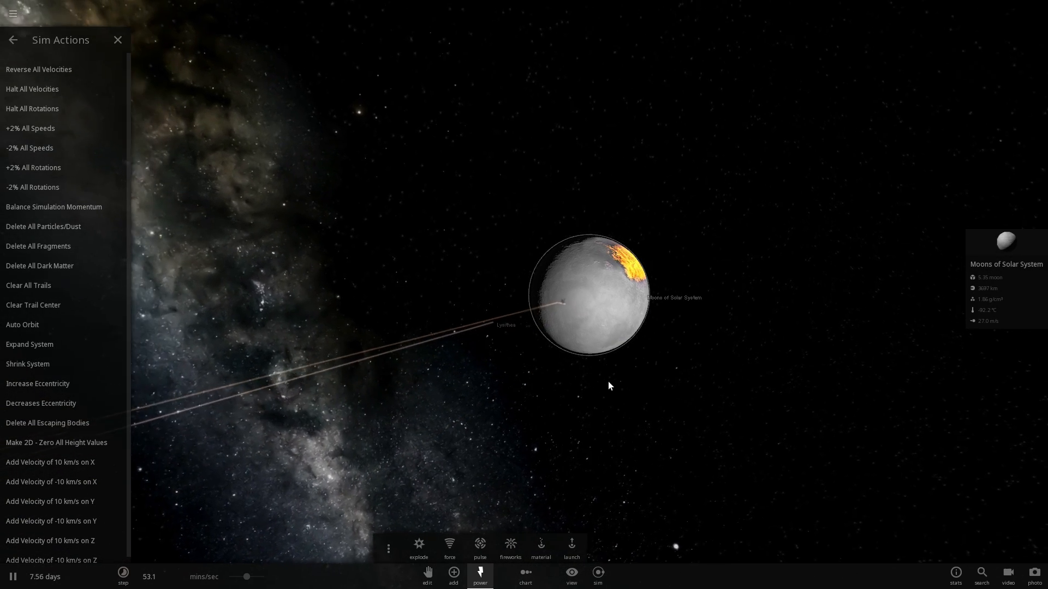
{"action": "left_click", "coordinate": [587, 293]}
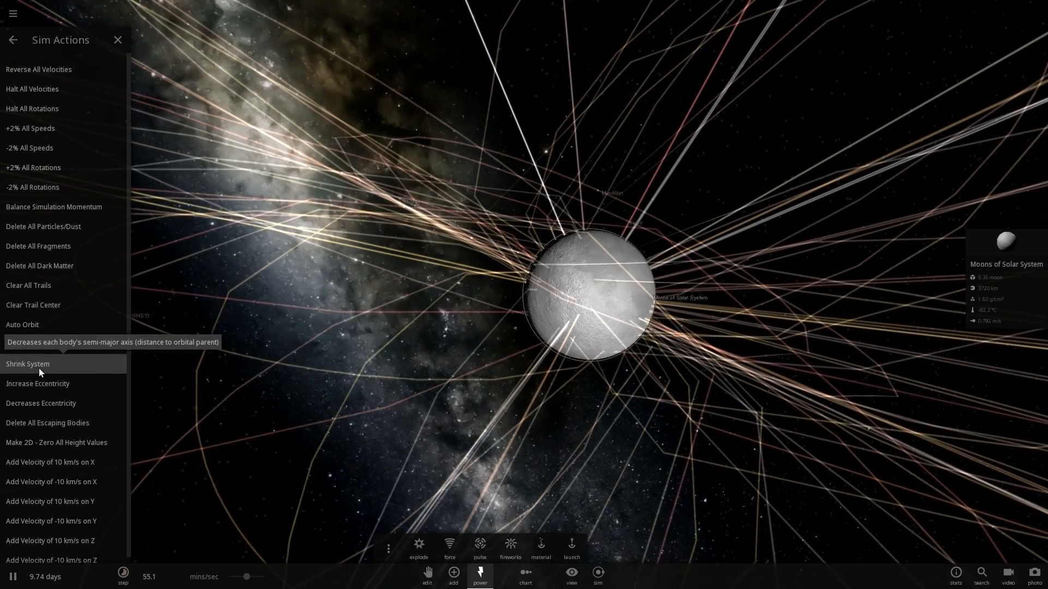
Step: Shrink the system twice and halt all velocities so bodies fall into the merged moon
{"action": "left_click", "coordinate": [27, 364]}
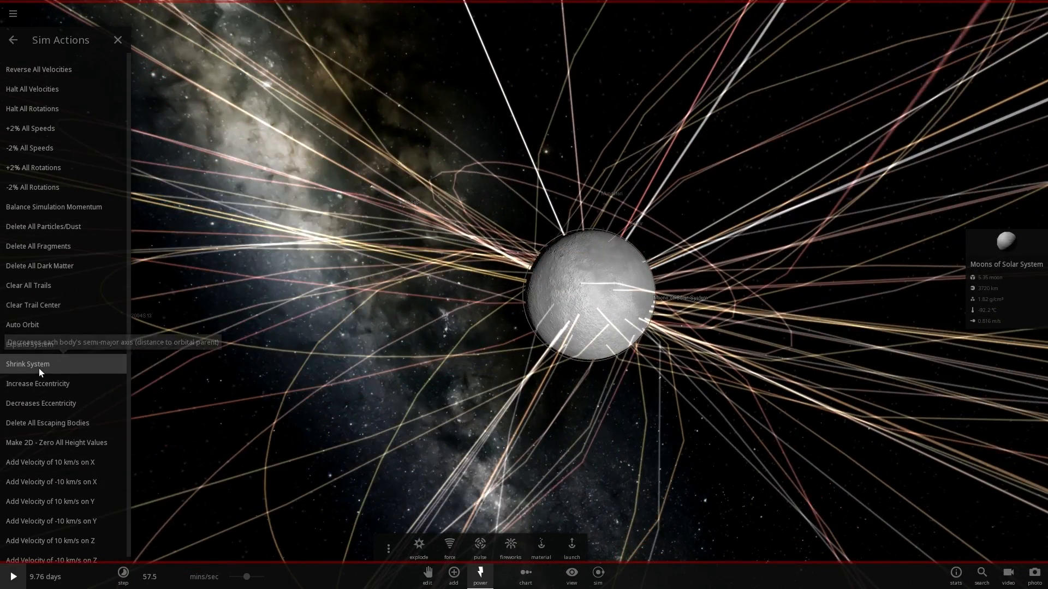
{"action": "left_click", "coordinate": [28, 364]}
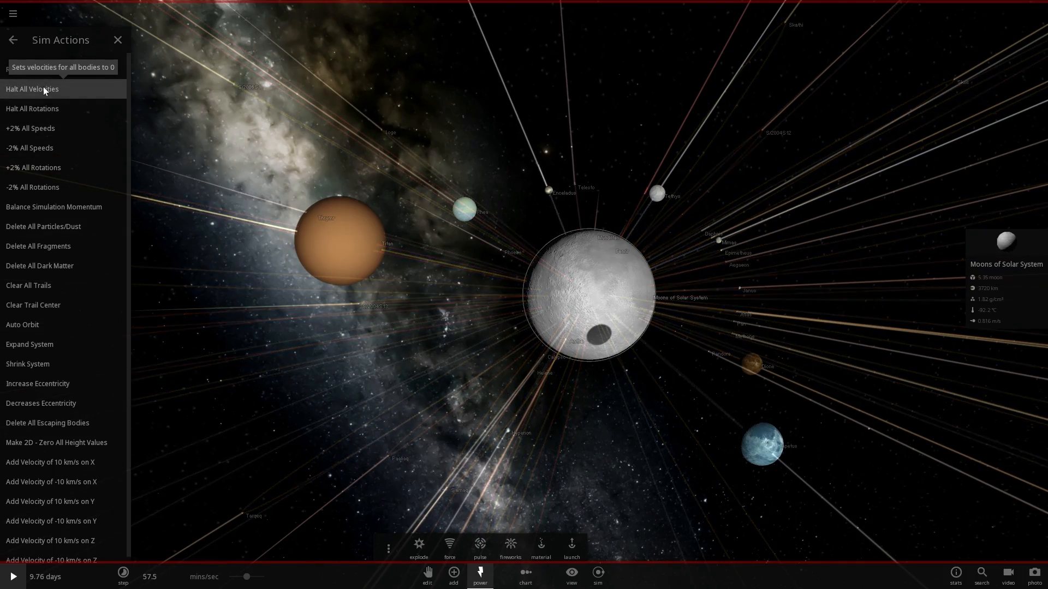
{"action": "left_click", "coordinate": [32, 90]}
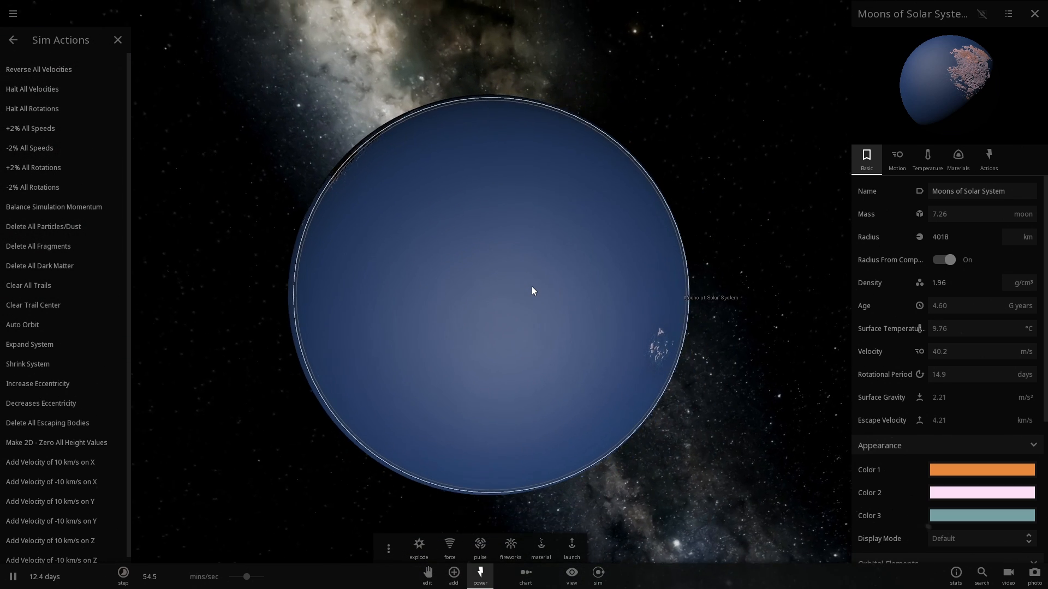
Step: Close the properties panel and shrink the system to send bodies streaking inward again
{"action": "left_click", "coordinate": [958, 157]}
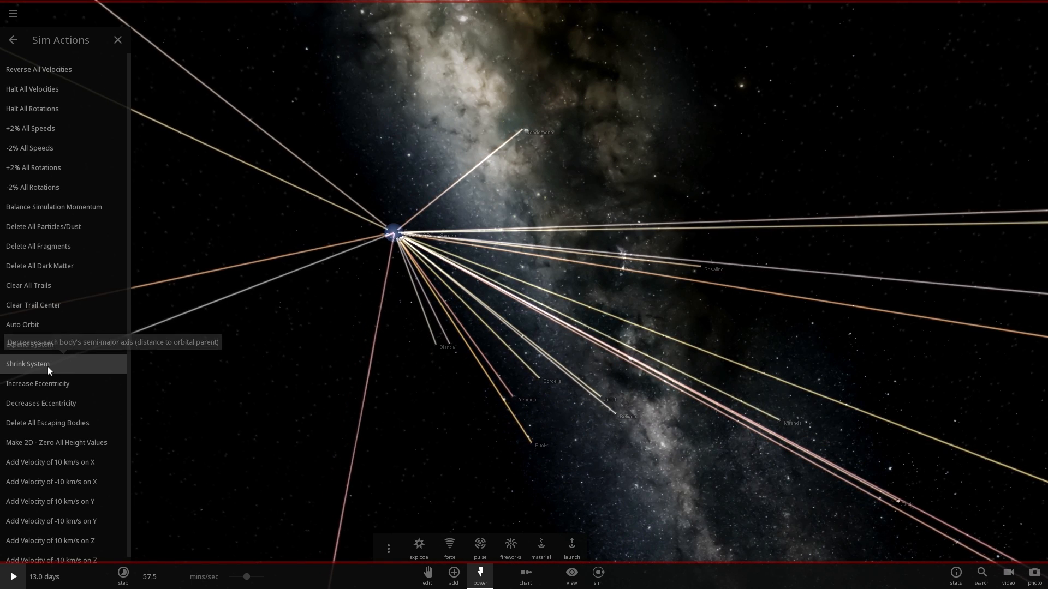
{"action": "left_click", "coordinate": [27, 364]}
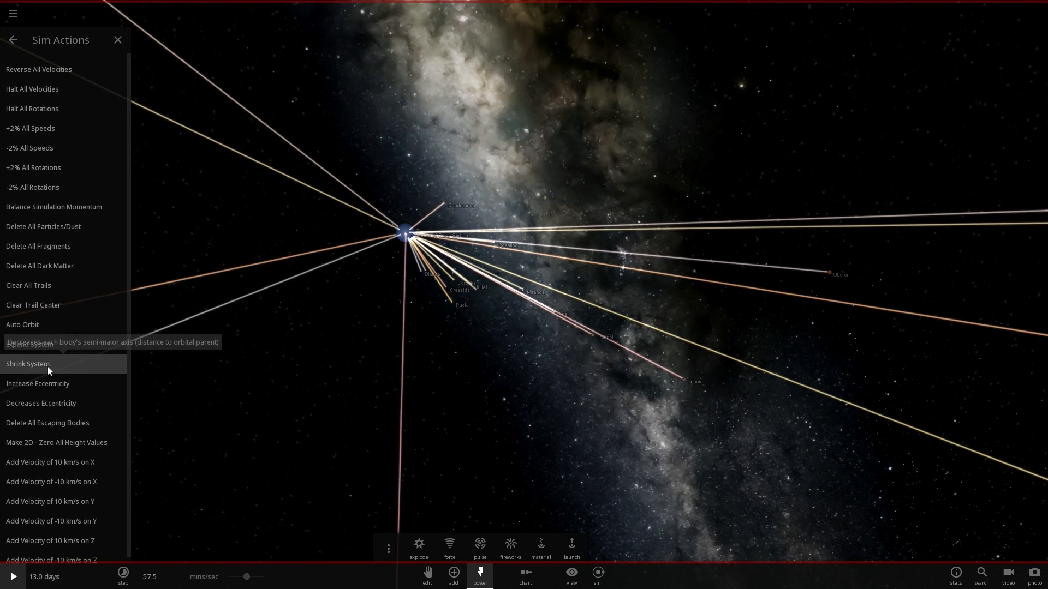
Step: Shrink the system twice more so the remaining moons crash into the blue merged body
{"action": "left_click", "coordinate": [27, 364]}
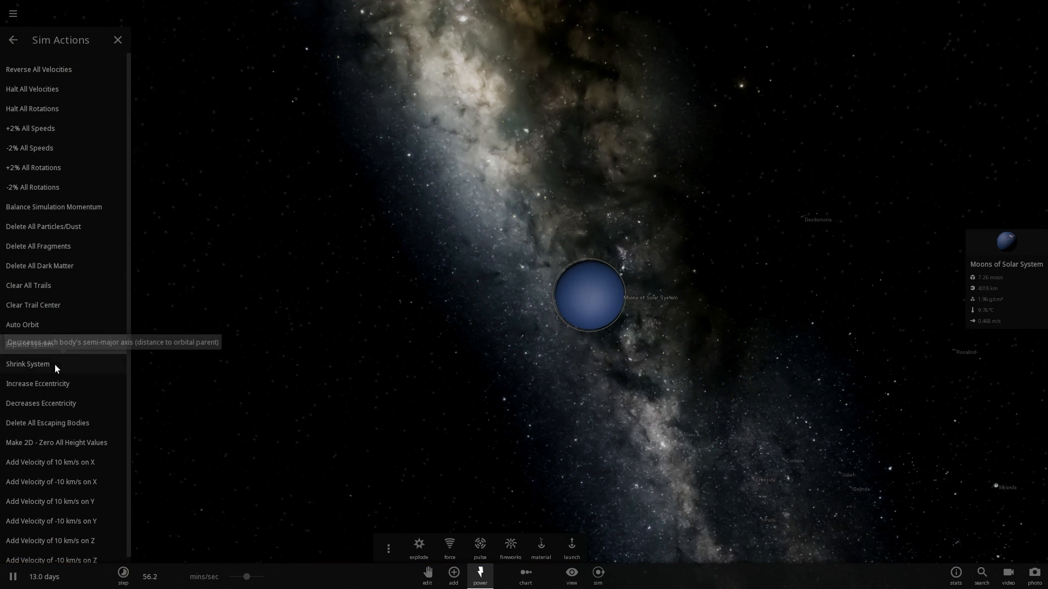
{"action": "left_click", "coordinate": [27, 364]}
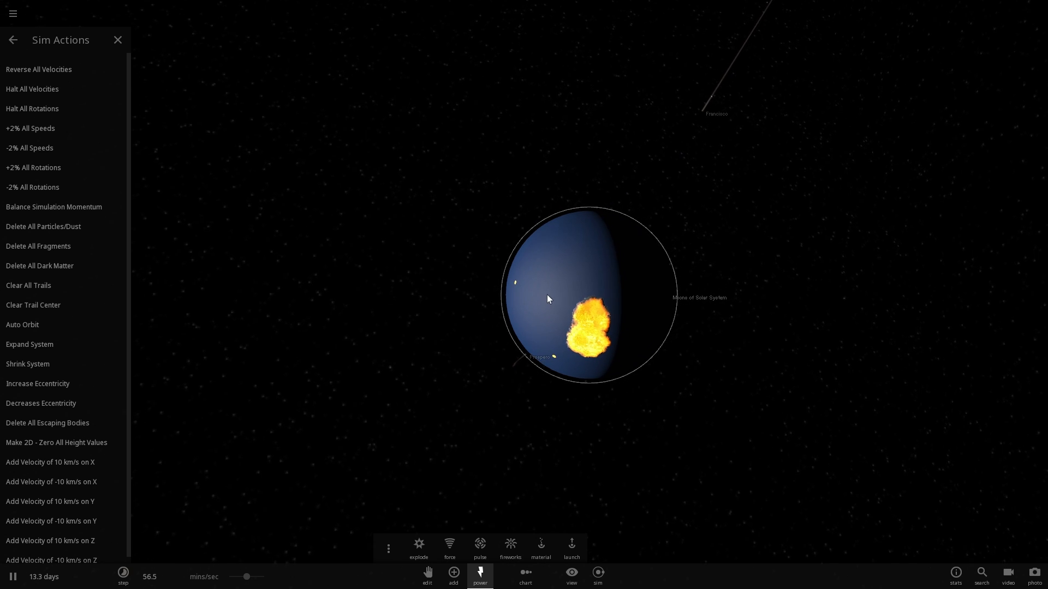
{"action": "mouse_move", "coordinate": [39, 368]}
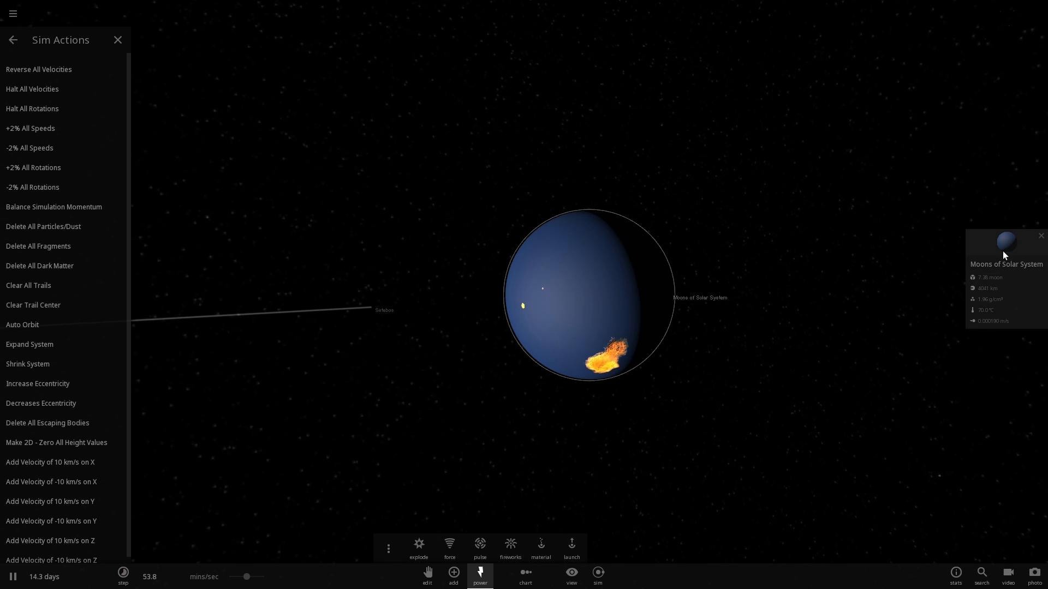
{"action": "left_click", "coordinate": [1006, 264]}
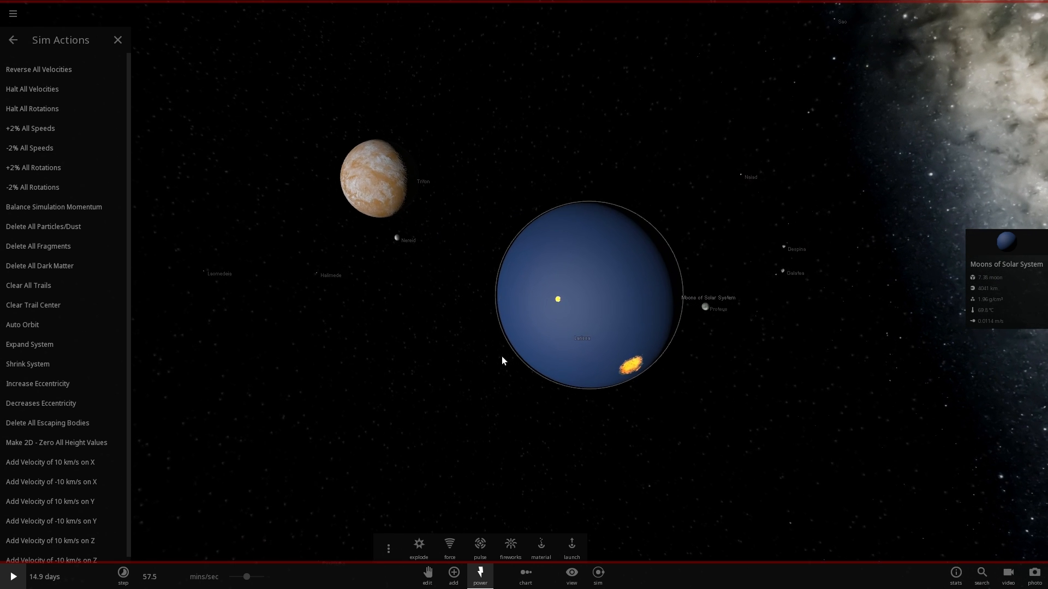
Step: Select Triton and let it merge into Moons of Solar System, raising it to 7.67 moon masses
{"action": "left_click", "coordinate": [380, 181]}
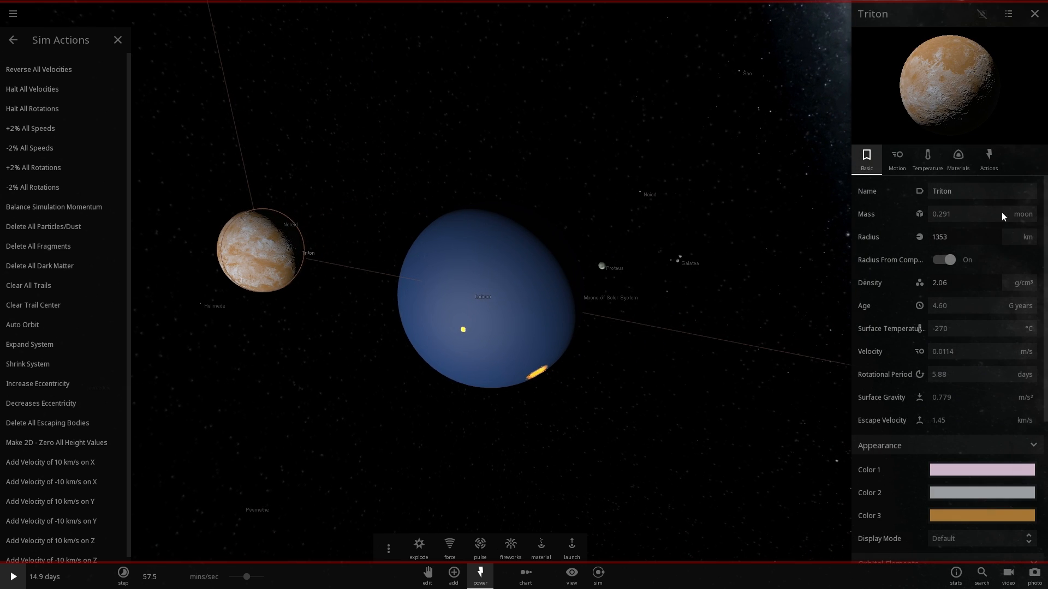
{"action": "left_click", "coordinate": [474, 275]}
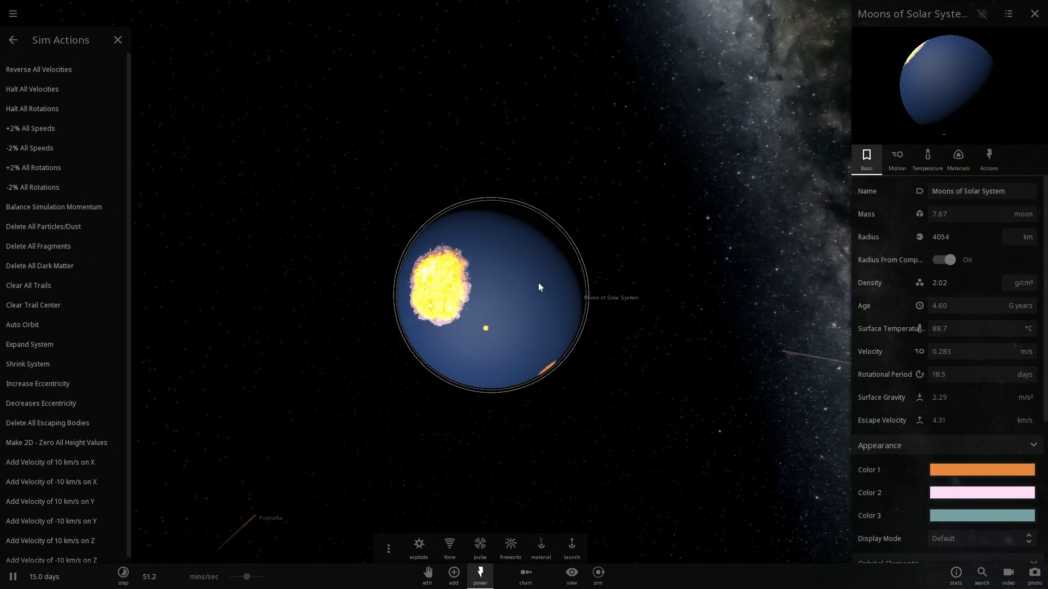
{"action": "mouse_move", "coordinate": [43, 366]}
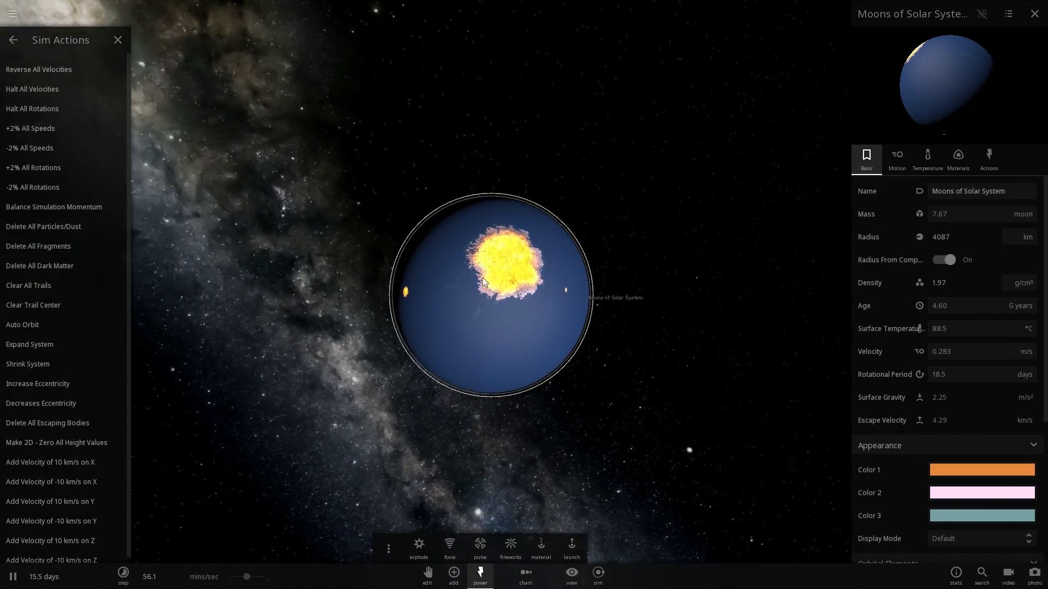
{"action": "mouse_move", "coordinate": [118, 39]}
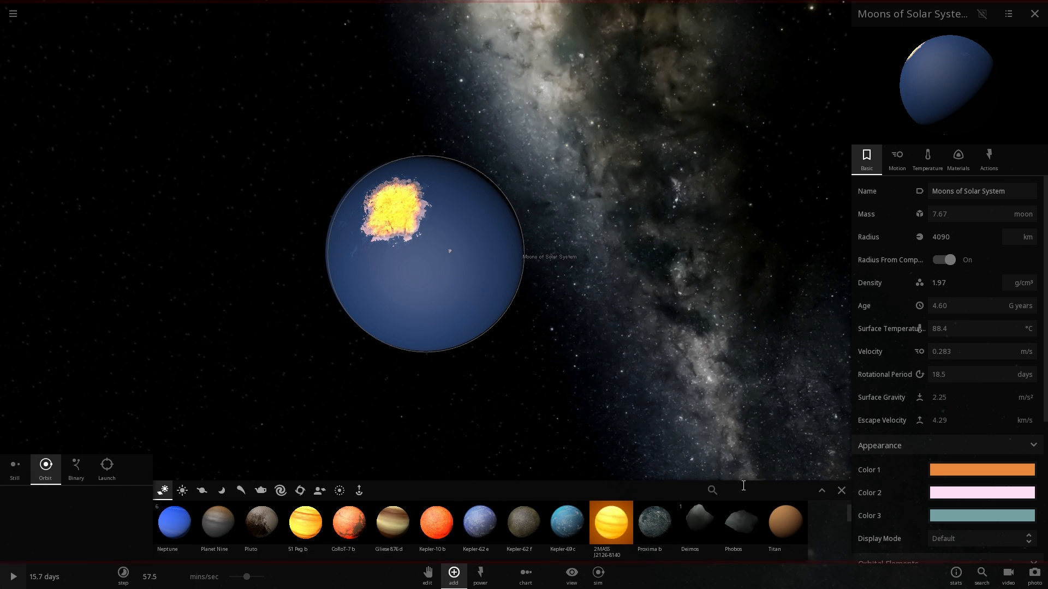
Step: Drop Phobos onto the merged body, then put the Moon in orbit around it
{"action": "left_click", "coordinate": [220, 491]}
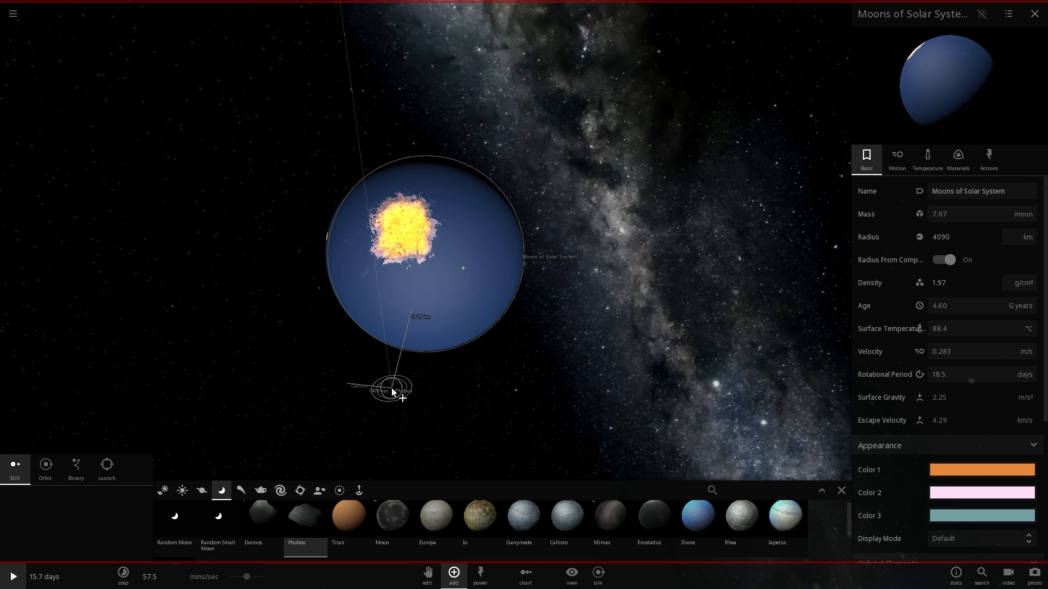
{"action": "left_click", "coordinate": [399, 388]}
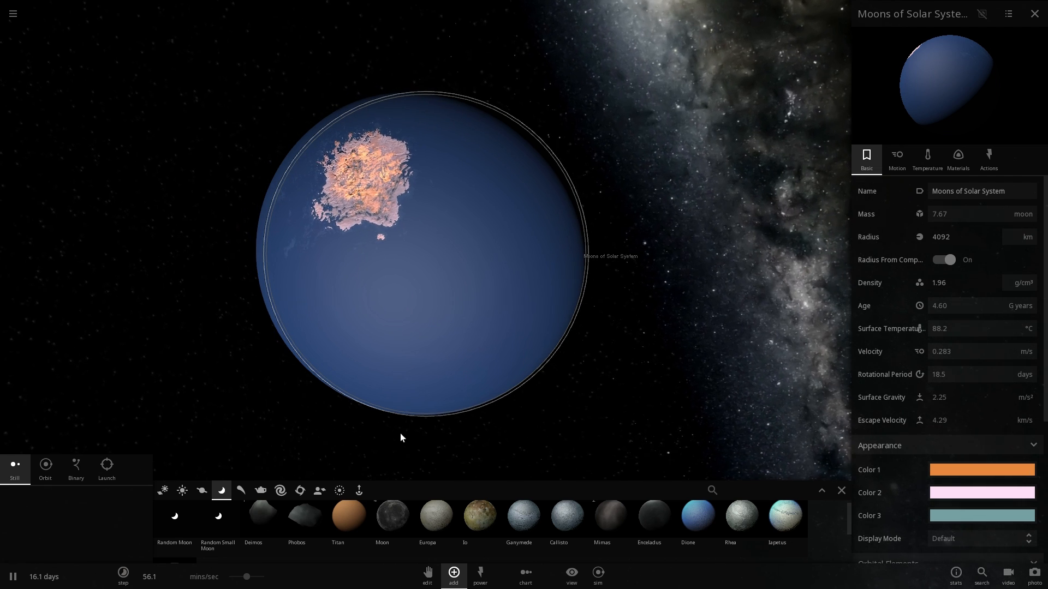
{"action": "mouse_move", "coordinate": [296, 518]}
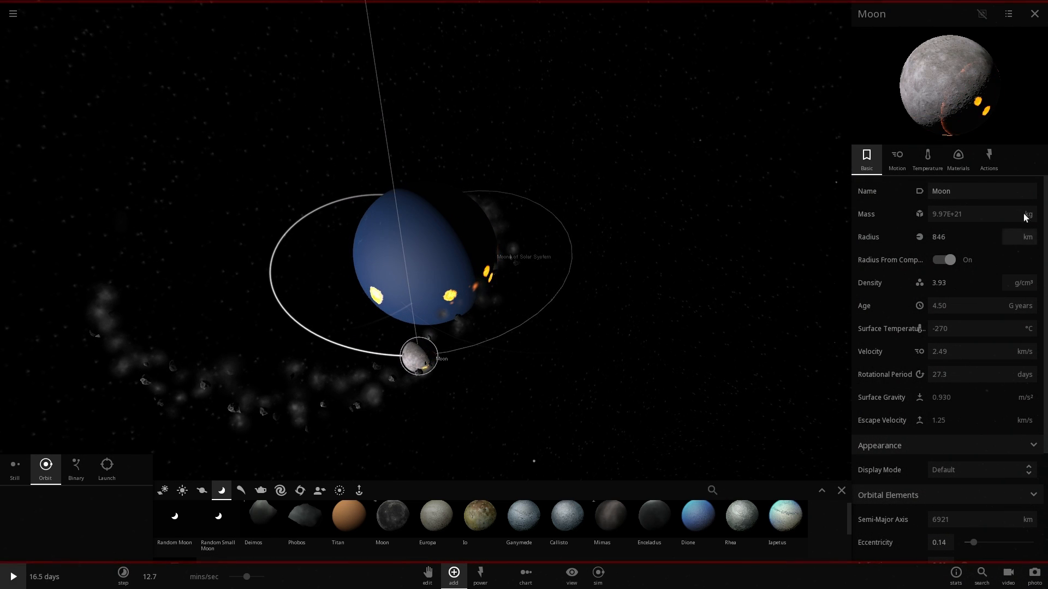
{"action": "left_click", "coordinate": [989, 157]}
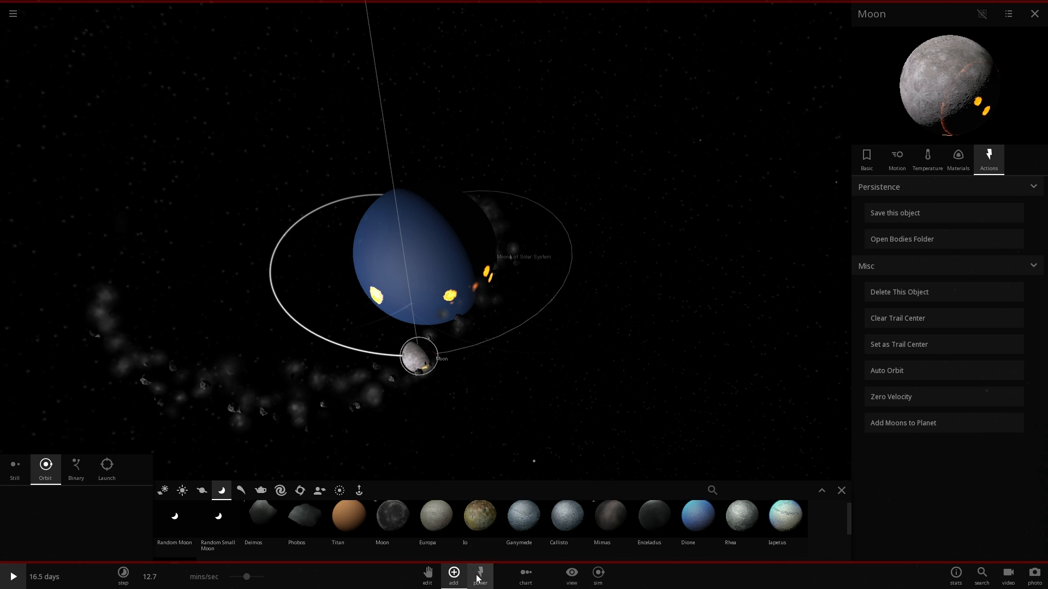
Step: Bring up the simulation-wide actions while the Moon crashes into the merged body
{"action": "left_click", "coordinate": [480, 572]}
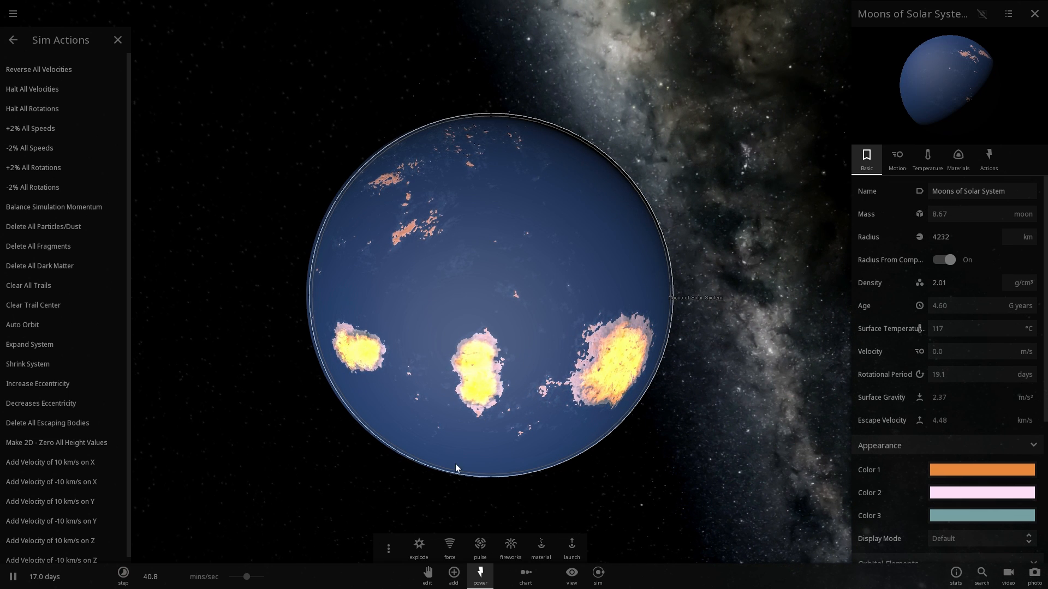
Step: Pick Mars from the Planets catalogue and show the merged body's silicate/iron material makeup
{"action": "left_click", "coordinate": [453, 576]}
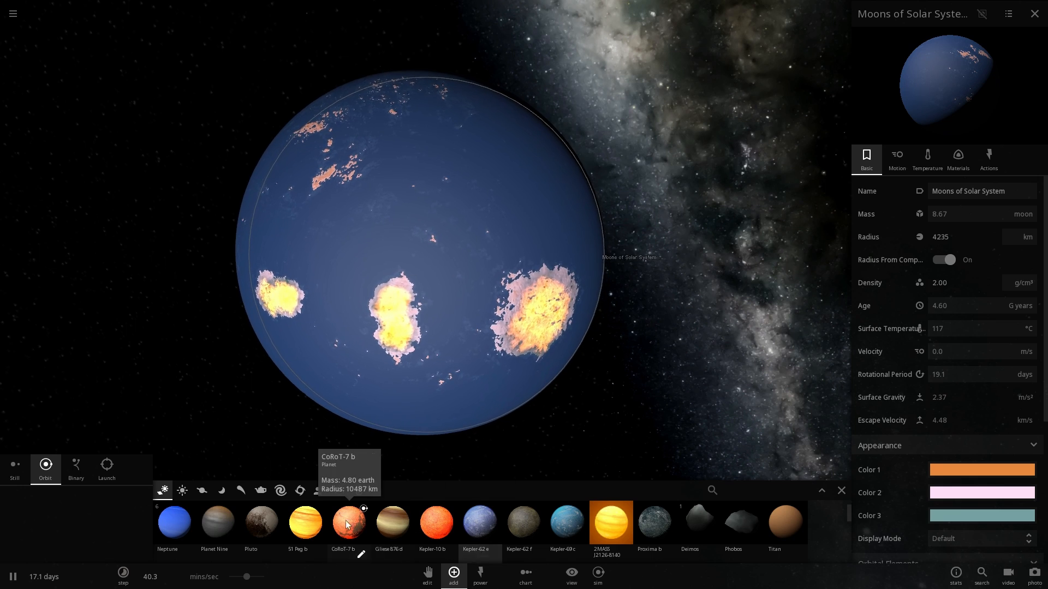
{"action": "left_click", "coordinate": [202, 491]}
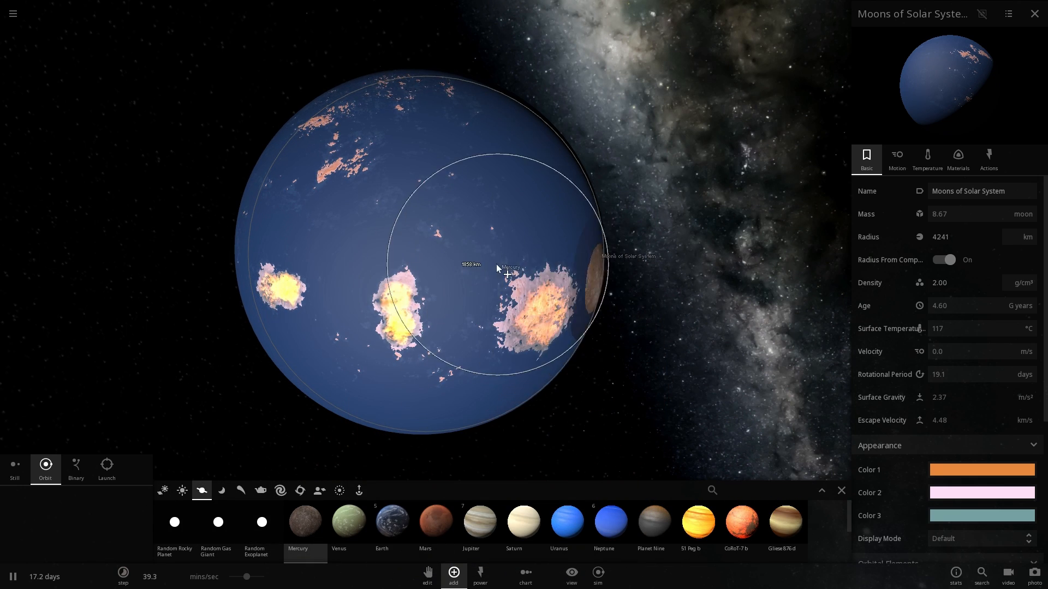
{"action": "left_click", "coordinate": [436, 521]}
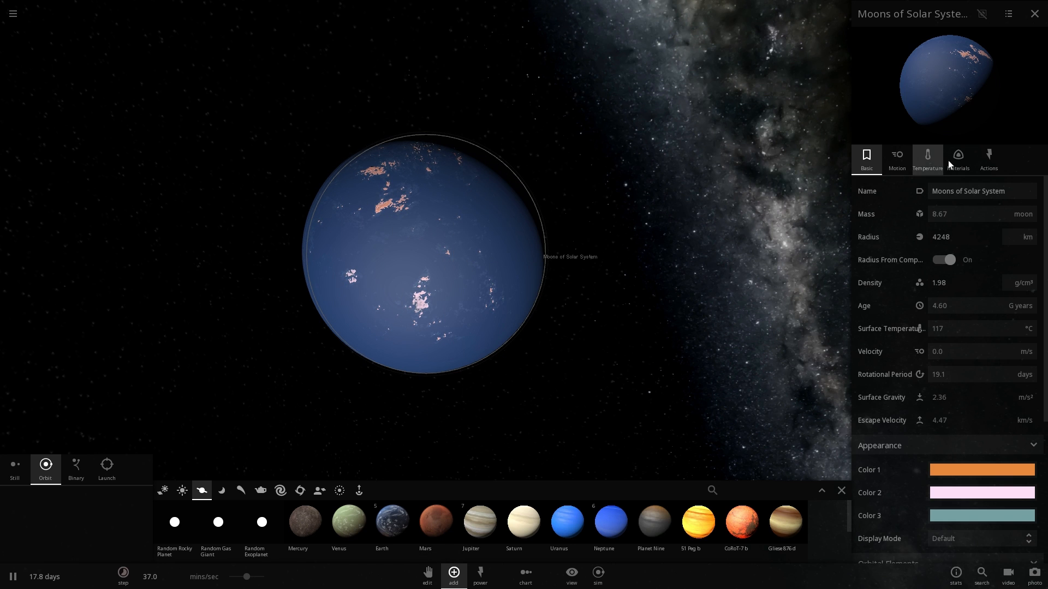
{"action": "left_click", "coordinate": [958, 157]}
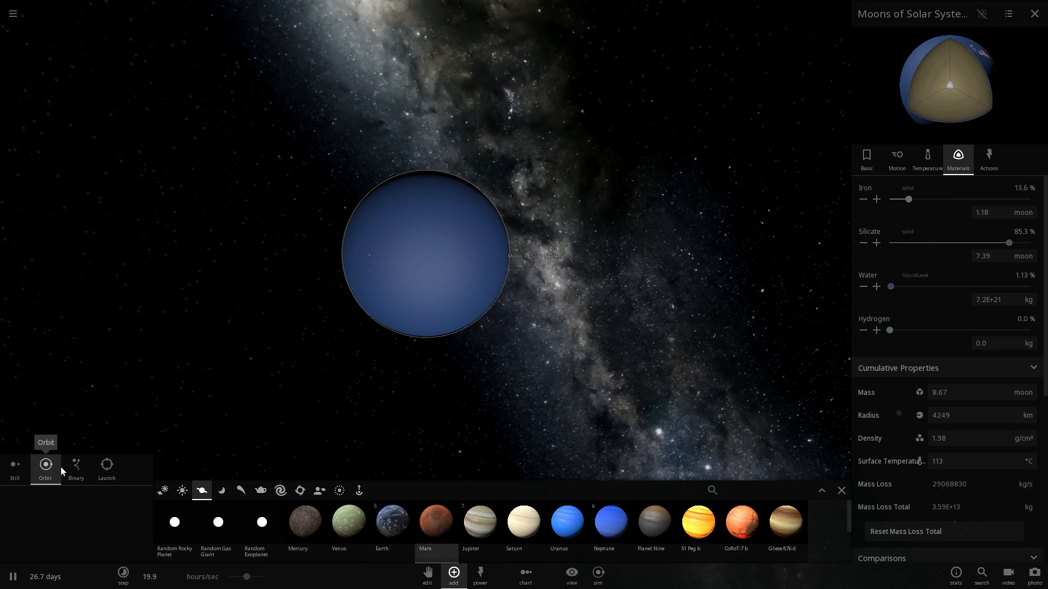
Step: Set new bodies to form binary pairs, slow the simulation, check the merged moon's basic properties and close them
{"action": "left_click", "coordinate": [76, 468]}
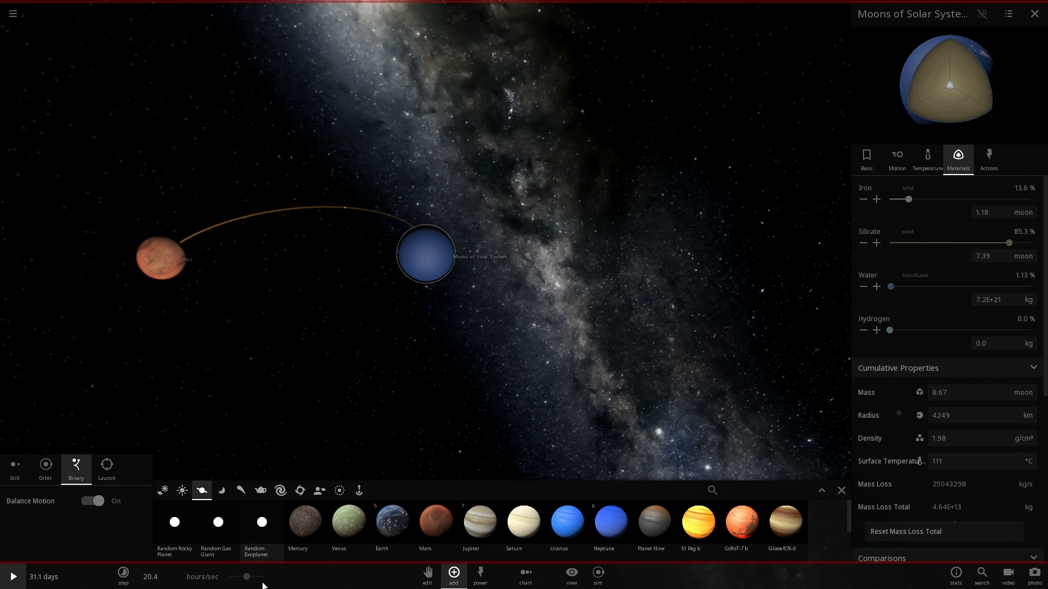
{"action": "left_click", "coordinate": [10, 576]}
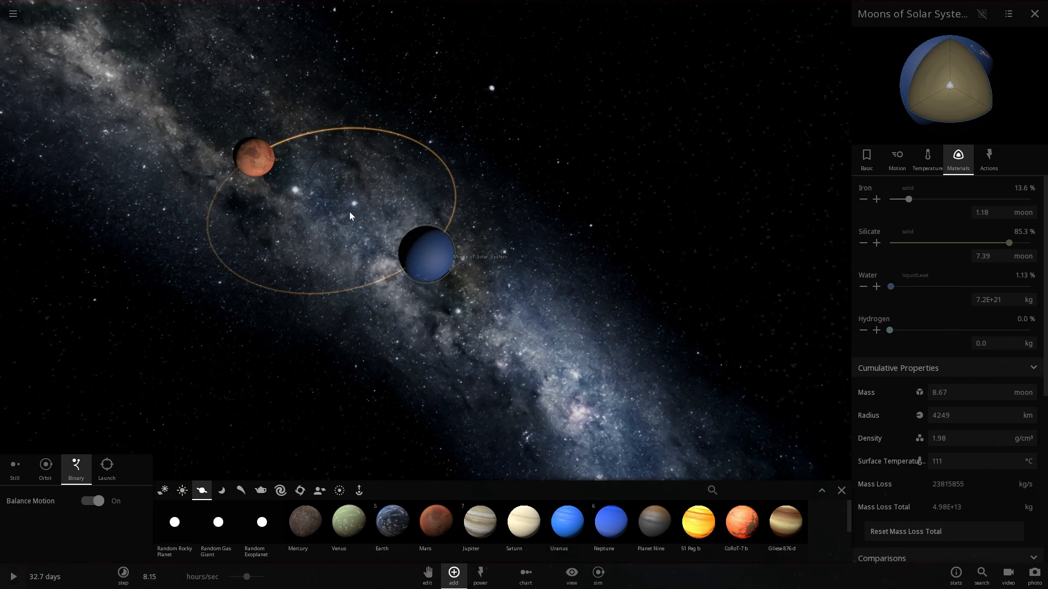
{"action": "left_click", "coordinate": [14, 576]}
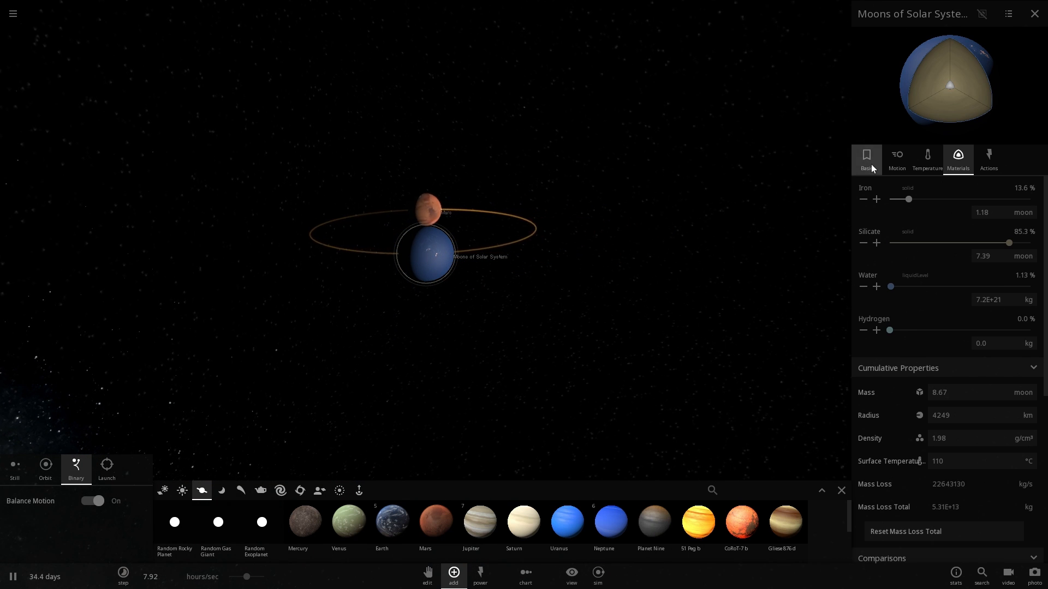
{"action": "left_click", "coordinate": [867, 157]}
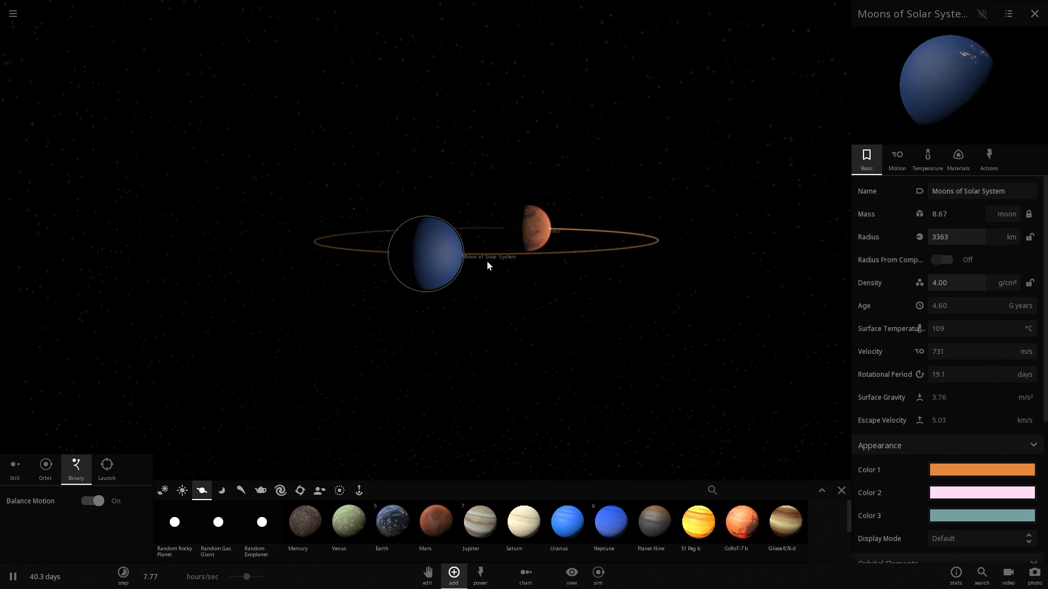
{"action": "left_click", "coordinate": [958, 155]}
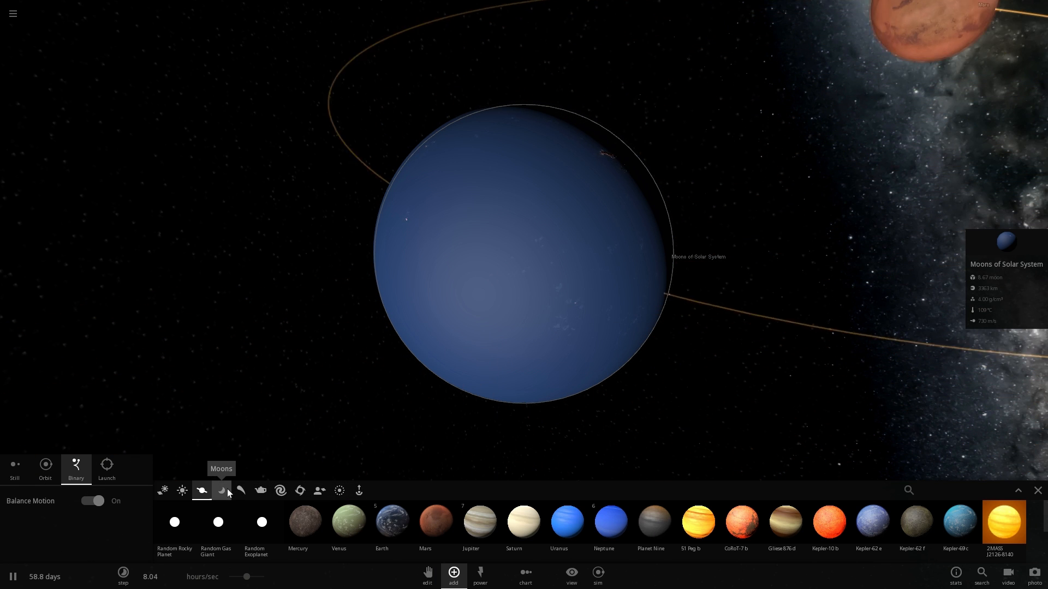
Step: Choose Enceladus from the Moons catalogue and place it in orbit around the merged moon
{"action": "left_click", "coordinate": [221, 491]}
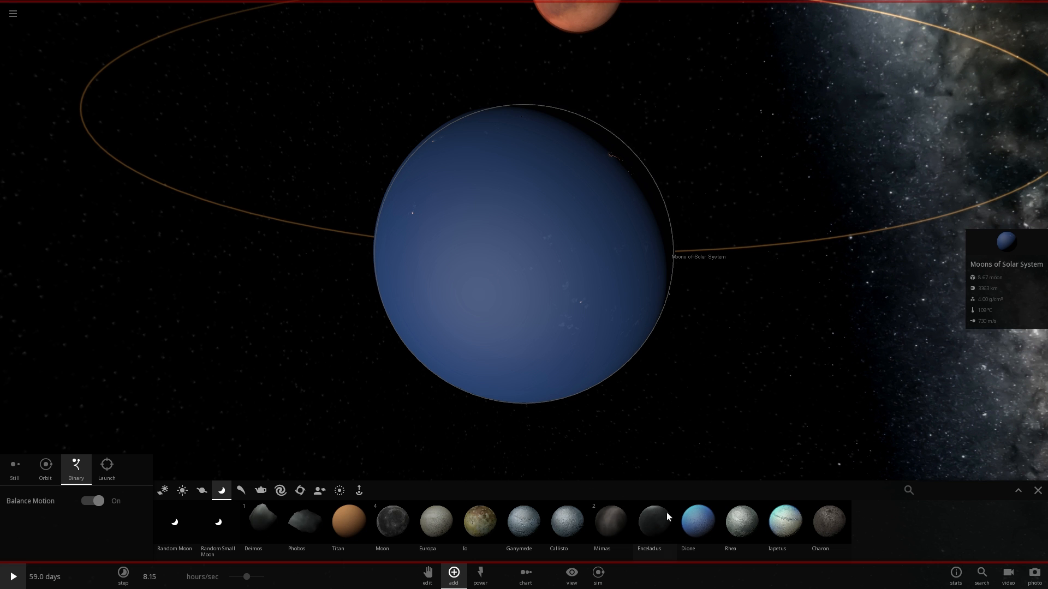
{"action": "left_click", "coordinate": [649, 520]}
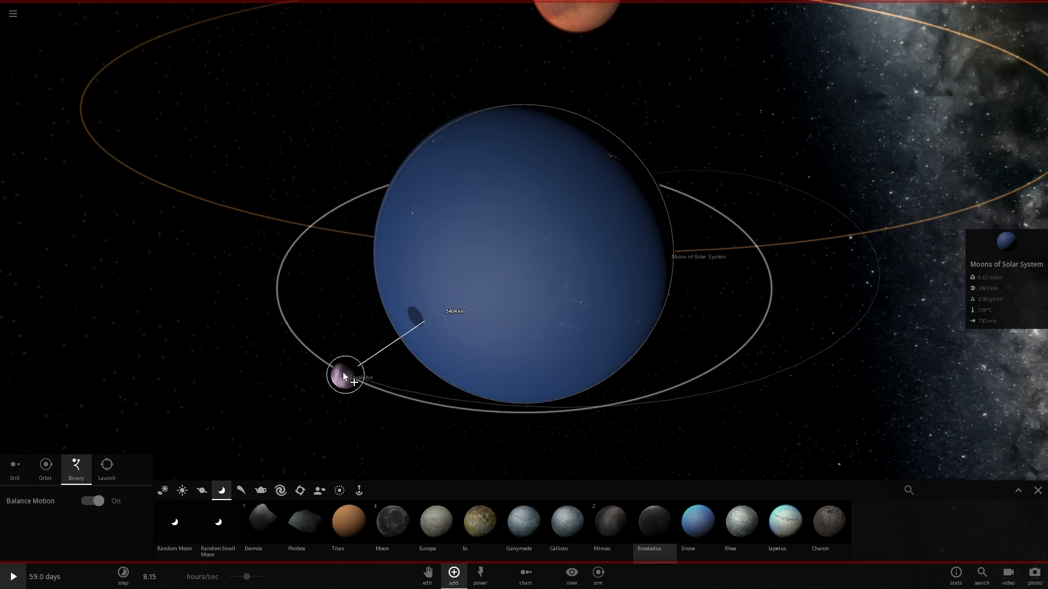
{"action": "left_click", "coordinate": [9, 579]}
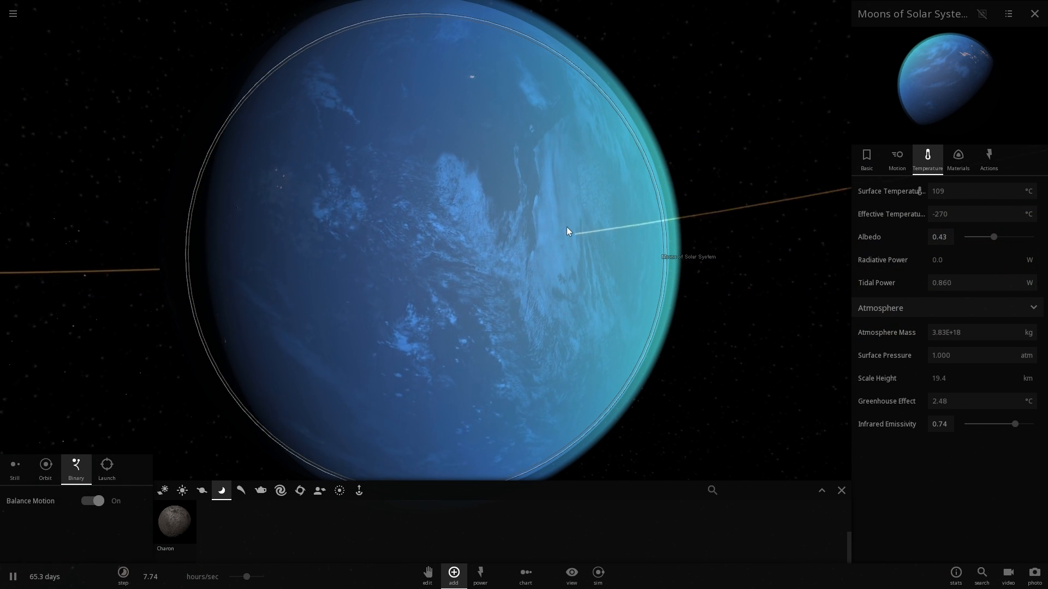
Step: Check the merged moon's material composition, then return to its basic details for renaming
{"action": "left_click", "coordinate": [958, 157]}
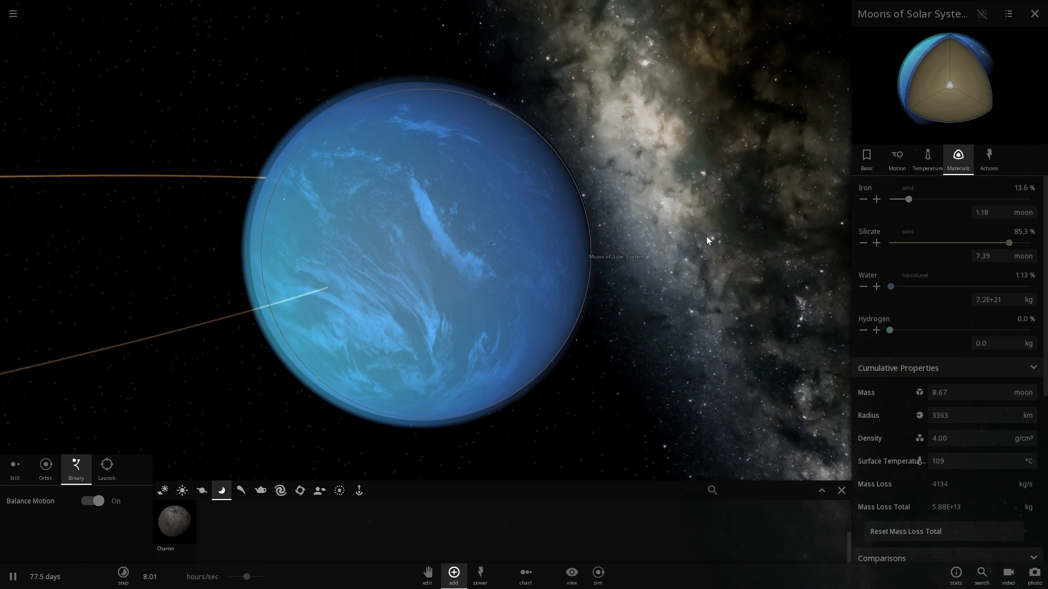
{"action": "left_click", "coordinate": [866, 155]}
{"action": "type", "text": "MEGA BIG SUPERMOON"}
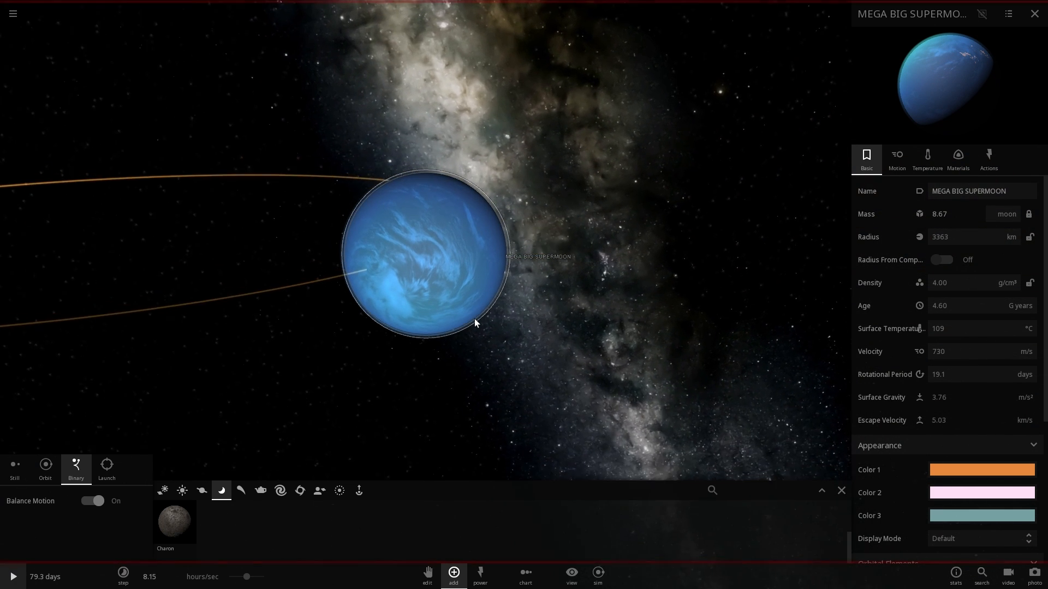
Step: Close the supermoon's details and switch to the Power tools with Earth in the scene
{"action": "left_click", "coordinate": [173, 226]}
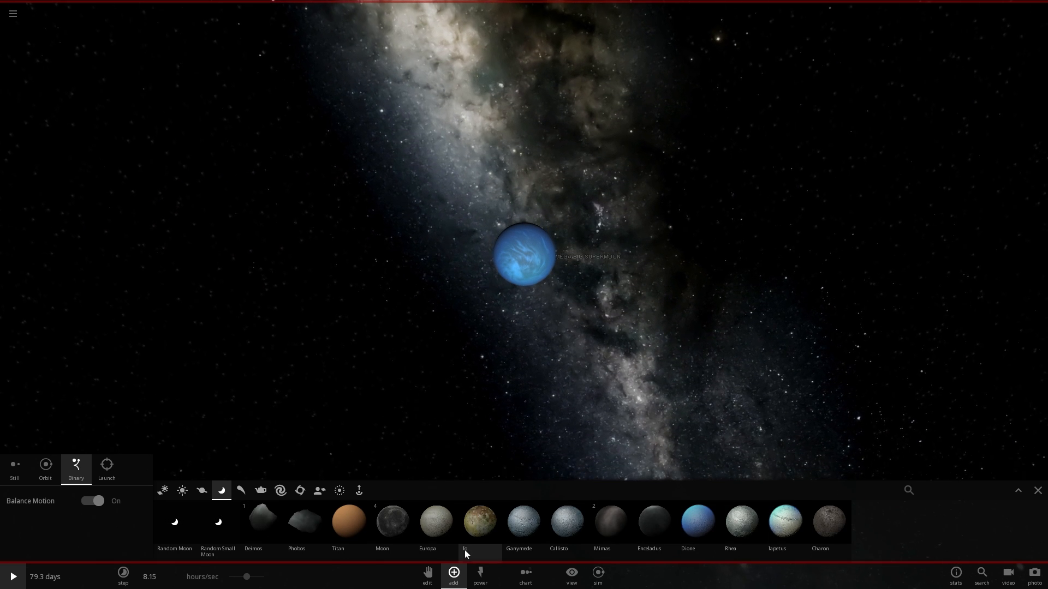
{"action": "left_click", "coordinate": [480, 576]}
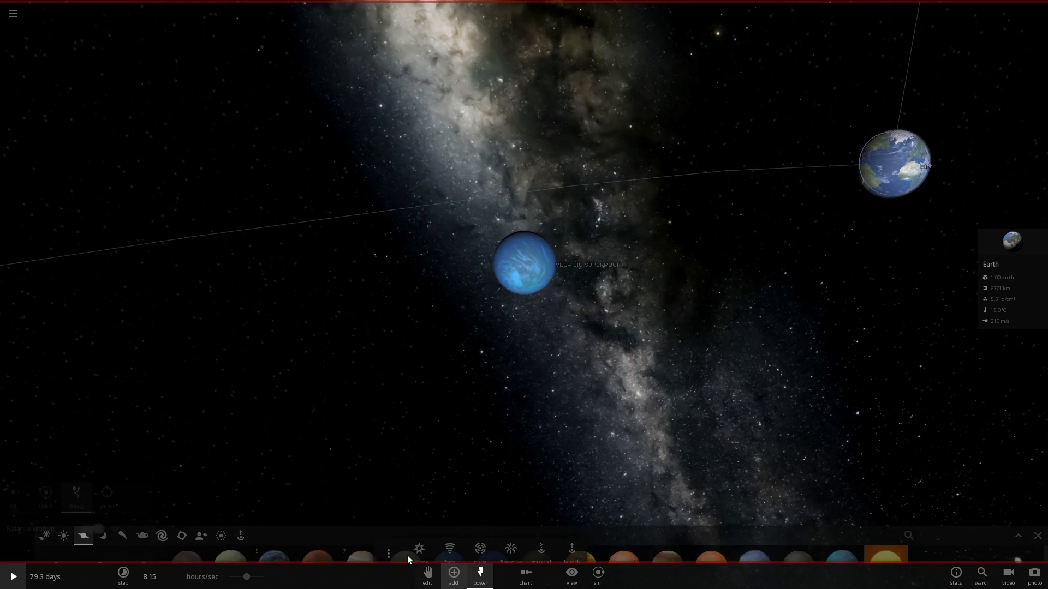
Step: Halt all bodies' velocities from Sim Actions and slow the simulation speed
{"action": "left_click", "coordinate": [595, 576]}
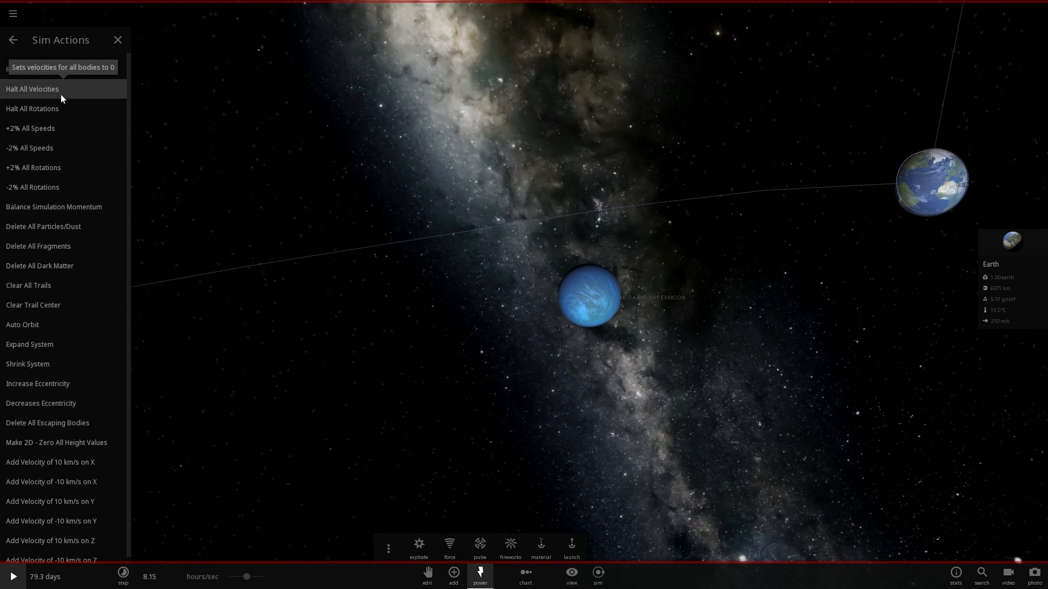
{"action": "left_click", "coordinate": [32, 89]}
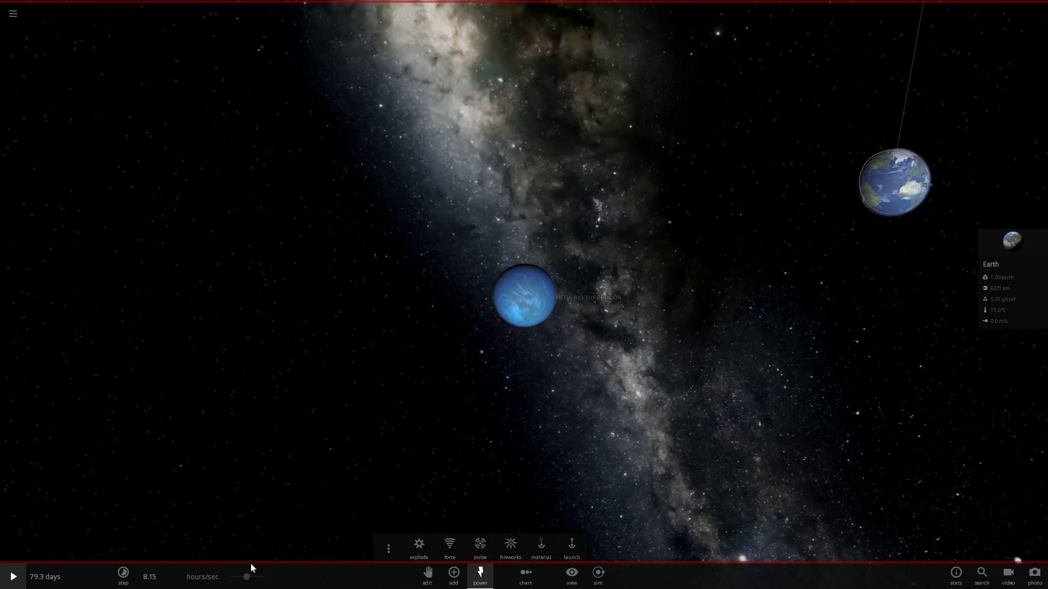
{"action": "left_click", "coordinate": [122, 576]}
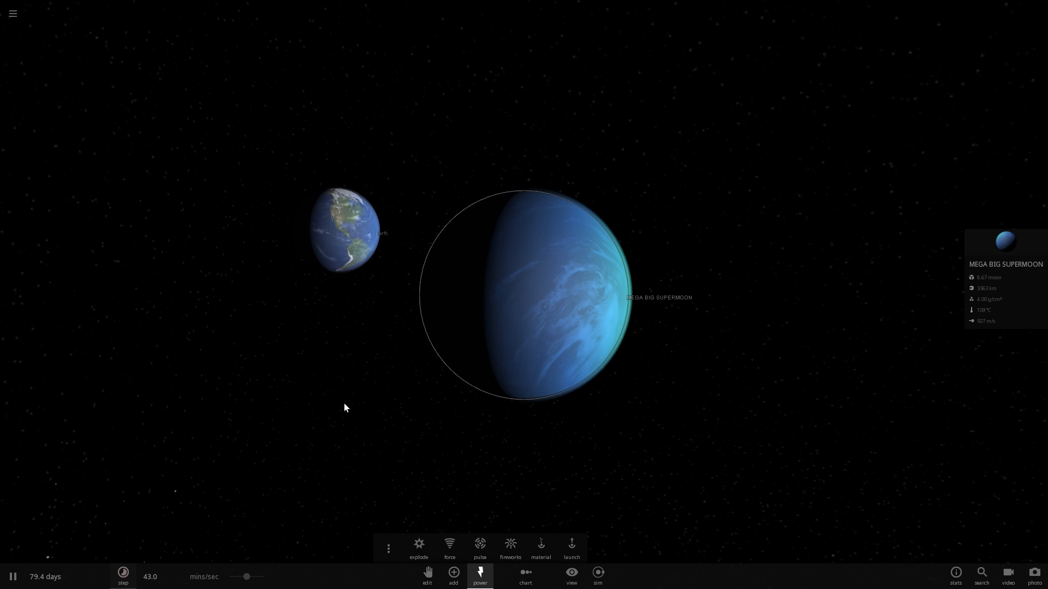
Step: Adjust the time speed and let the supermoon crash into Earth at reduced speed
{"action": "left_click_drag", "start_coordinate": [246, 576], "coordinate": [251, 576]}
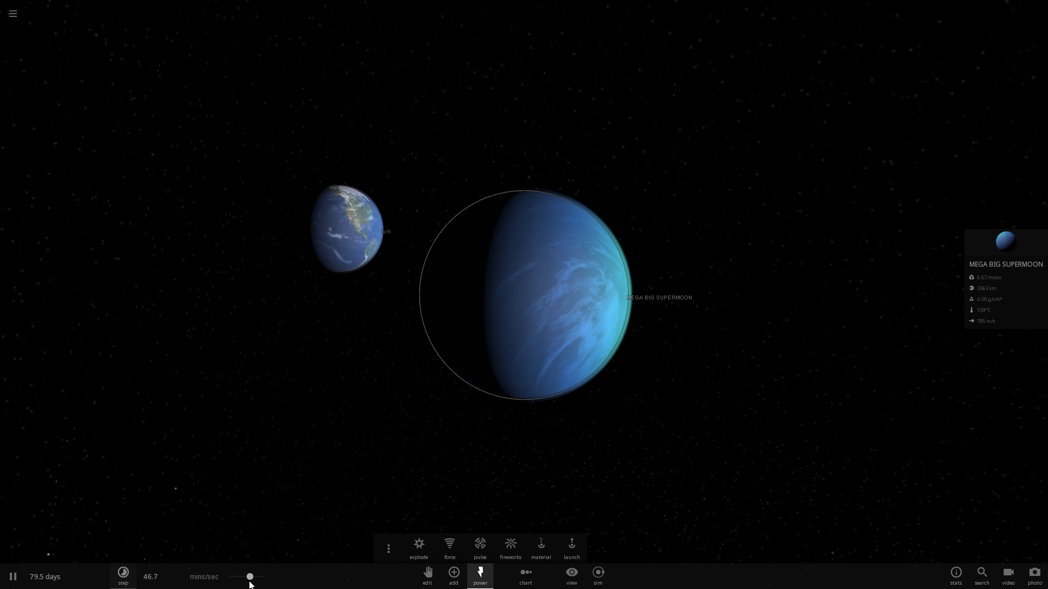
{"action": "left_click_drag", "start_coordinate": [251, 576], "coordinate": [246, 576]}
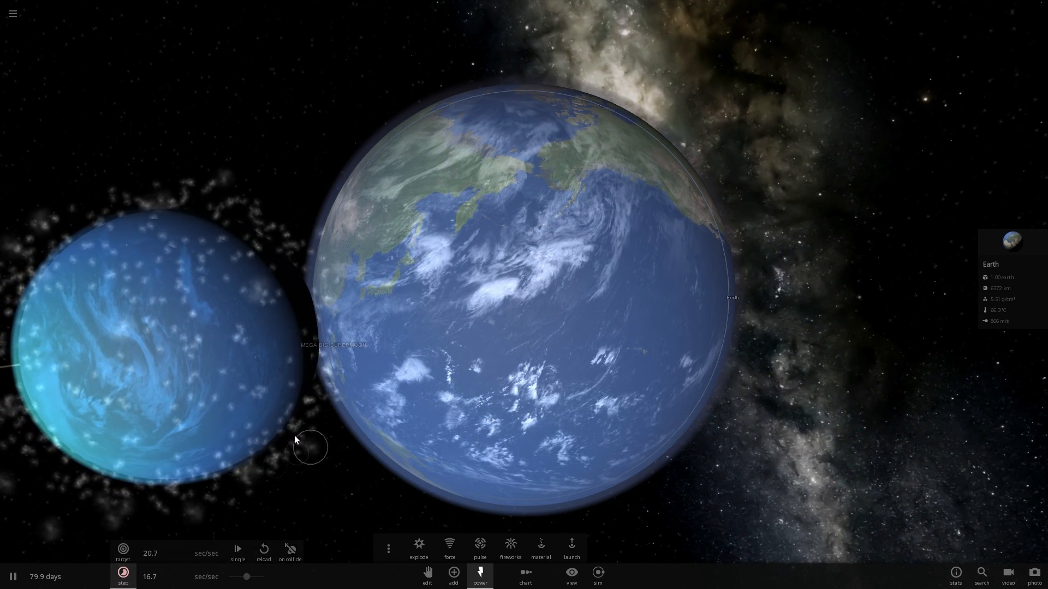
{"action": "left_click", "coordinate": [304, 450]}
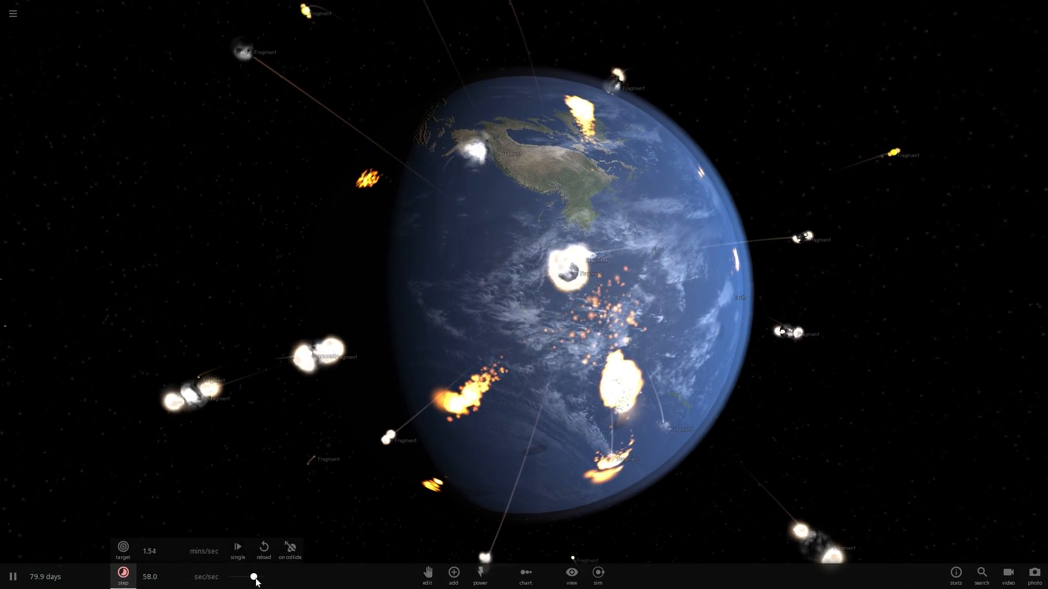
Step: Speed simulation time up to hours/sec so Earth's impact debris settles
{"action": "left_click_drag", "start_coordinate": [253, 576], "coordinate": [247, 576]}
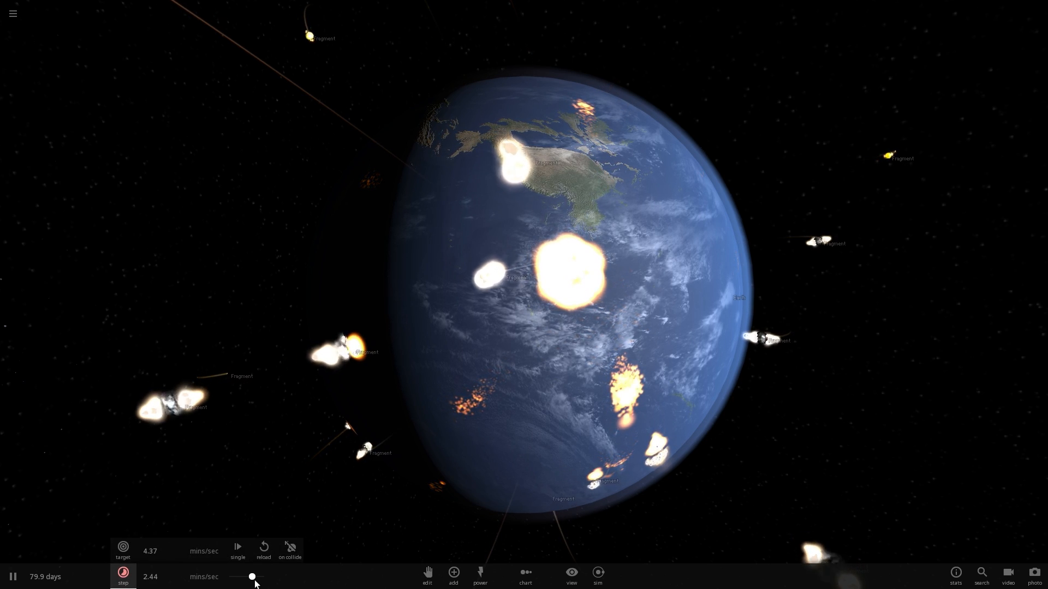
{"action": "left_click_drag", "start_coordinate": [252, 576], "coordinate": [246, 576]}
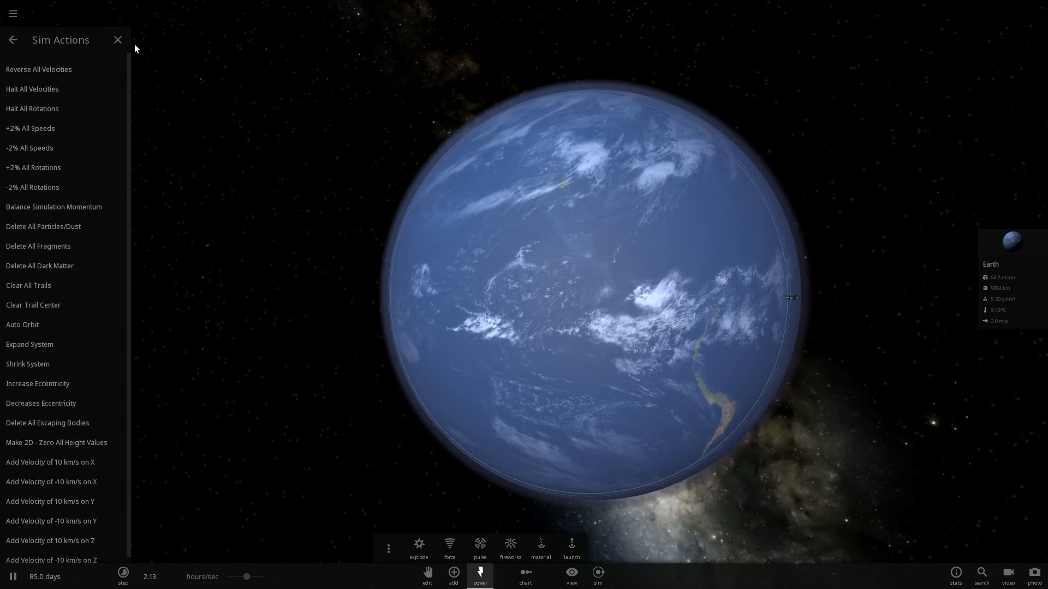
Step: Dismiss the Sim Actions list, leaving the ocean-covered Earth in view
{"action": "left_click", "coordinate": [118, 39]}
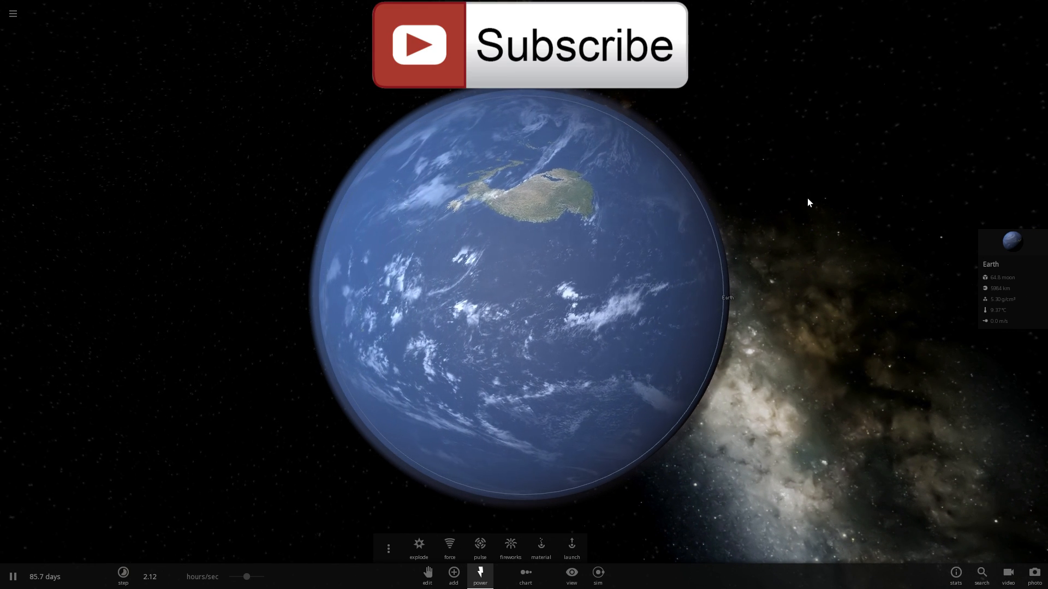
{"action": "mouse_move", "coordinate": [791, 227]}
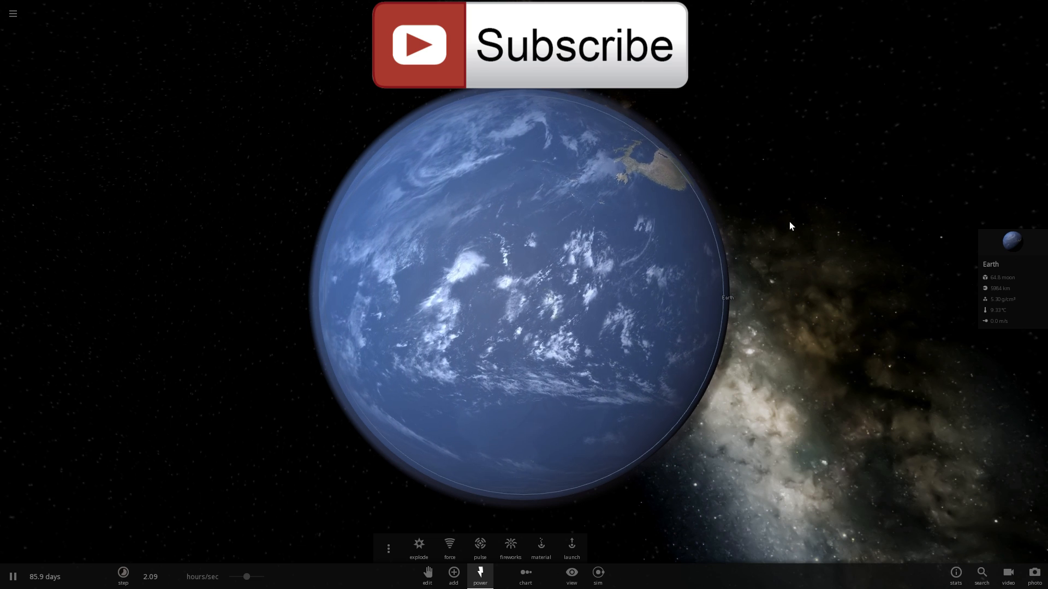